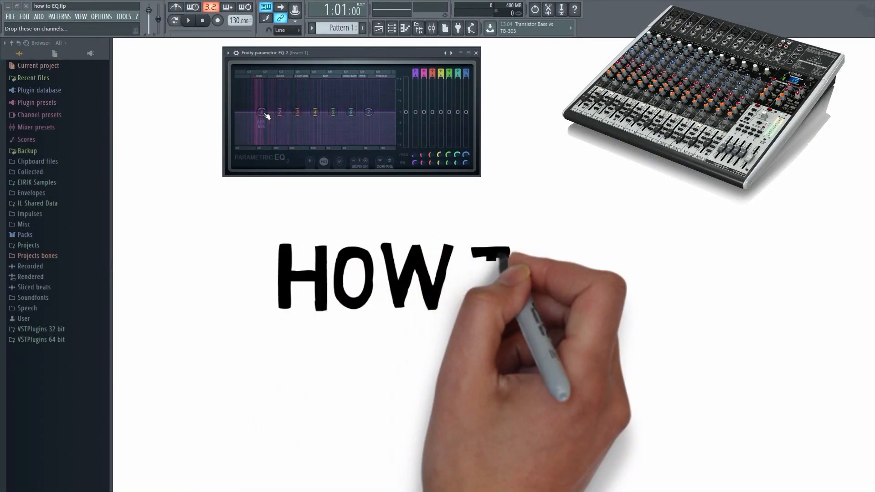
# Select the Vocal FX mixer insert to show its Parametric EQ 2 slots and start playback.
pyautogui.rightClick(261, 112)
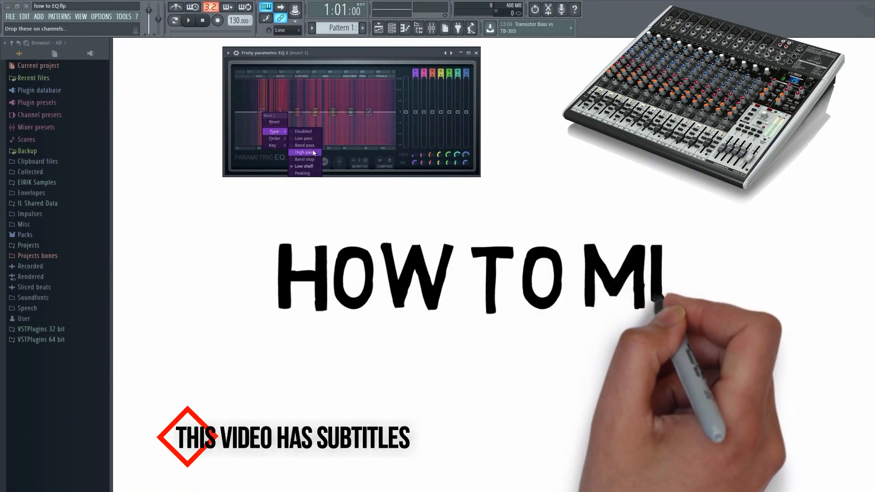
pyautogui.click(304, 152)
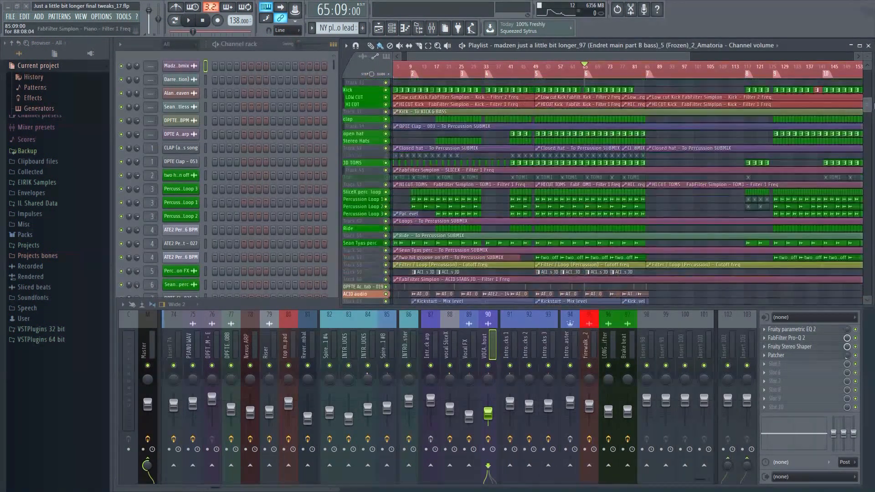
pyautogui.scroll(-3)
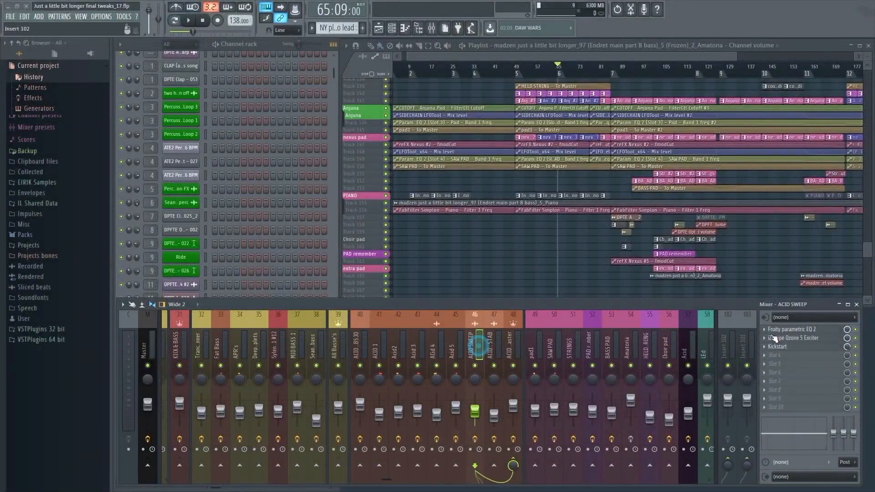
pyautogui.click(187, 21)
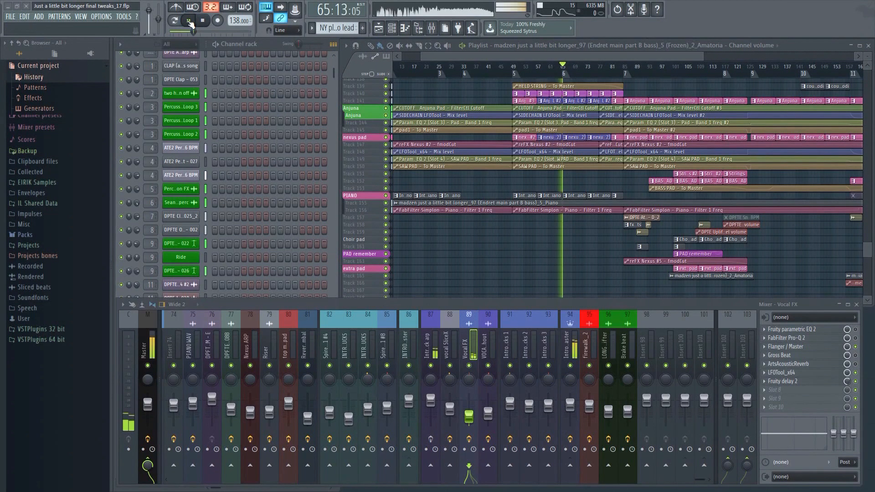
pyautogui.click(118, 16)
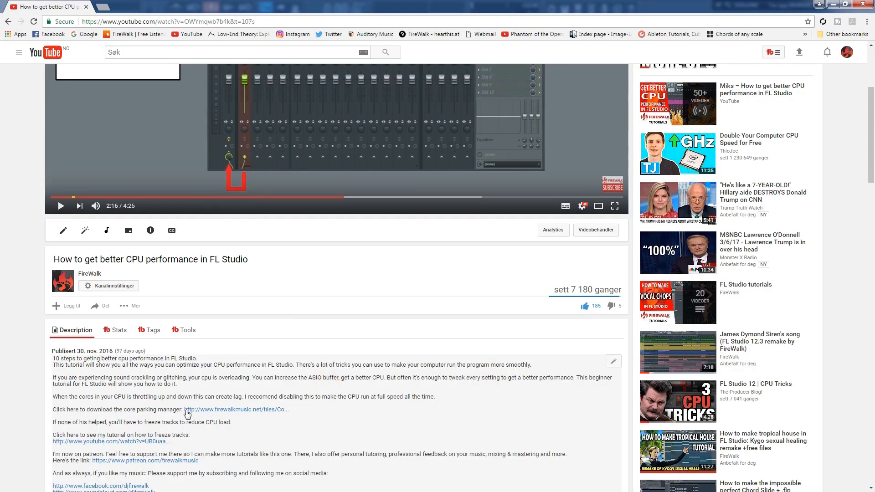
pyautogui.moveTo(252, 443)
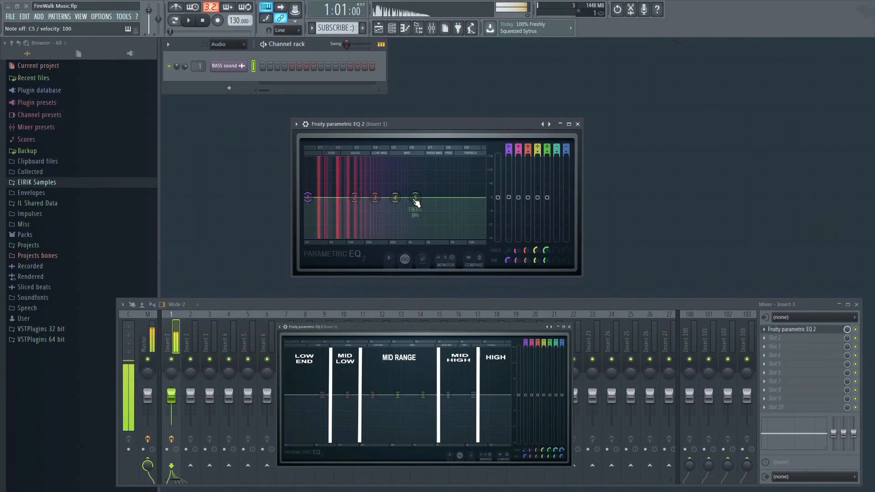
# Make band 5 of the bass EQ a low-pass rolling off at about 630 Hz.
pyautogui.rightClick(415, 198)
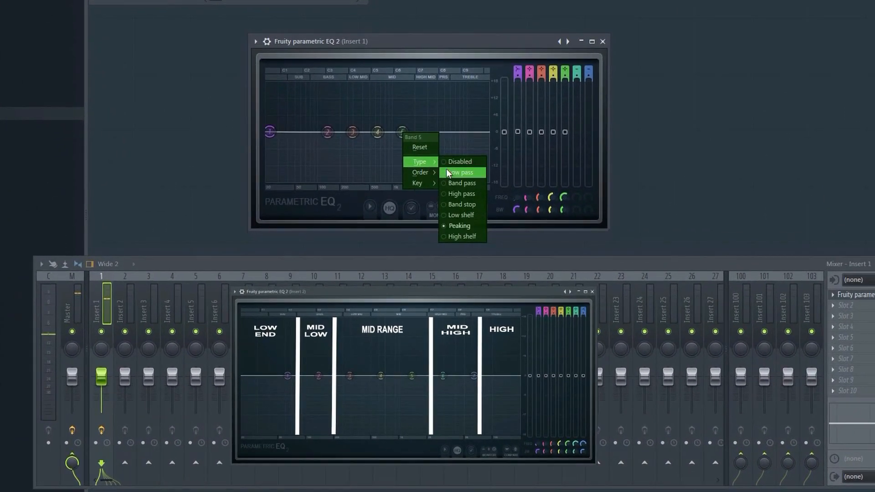
pyautogui.click(459, 173)
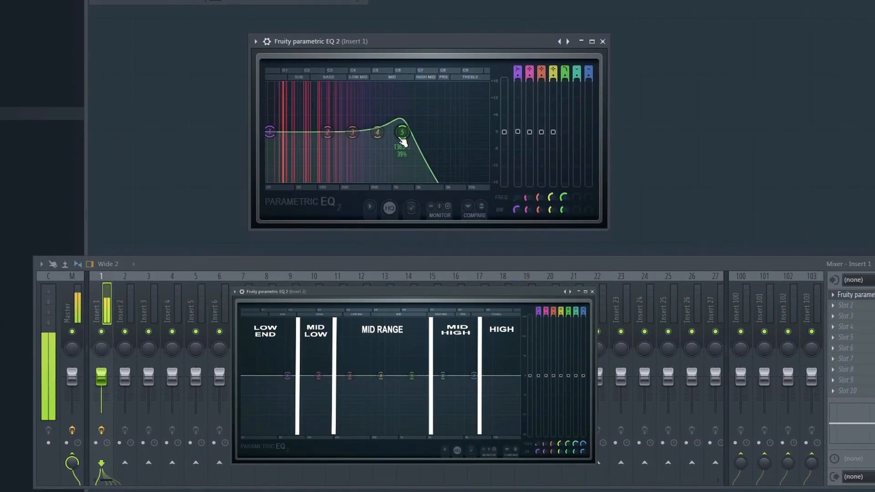
pyautogui.moveTo(402, 132); pyautogui.dragTo(365, 132)
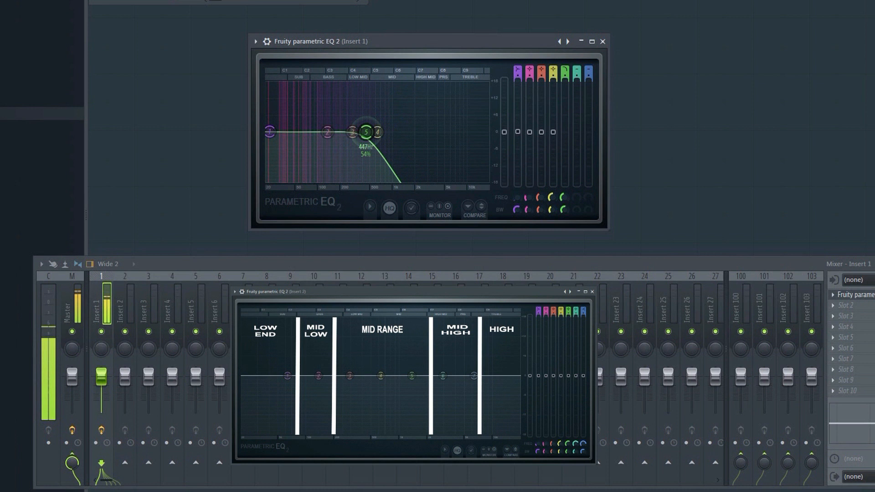
pyautogui.moveTo(366, 132); pyautogui.dragTo(378, 133)
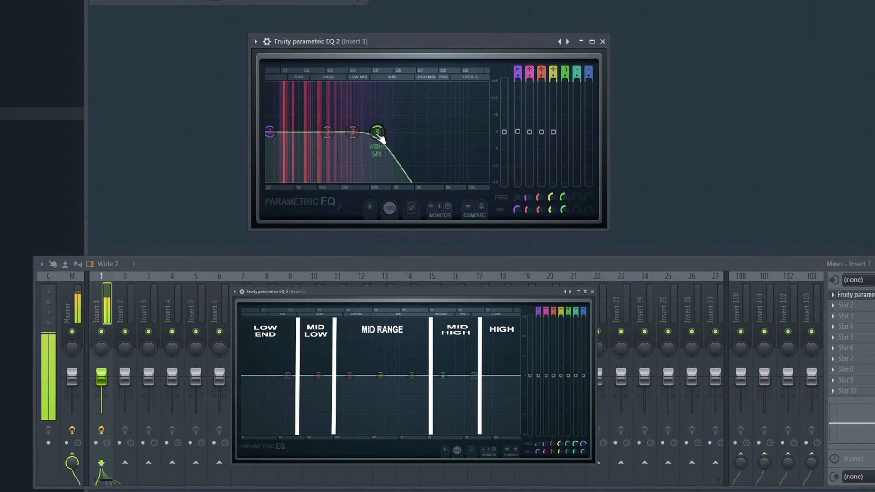
pyautogui.moveTo(380, 132); pyautogui.dragTo(382, 134)
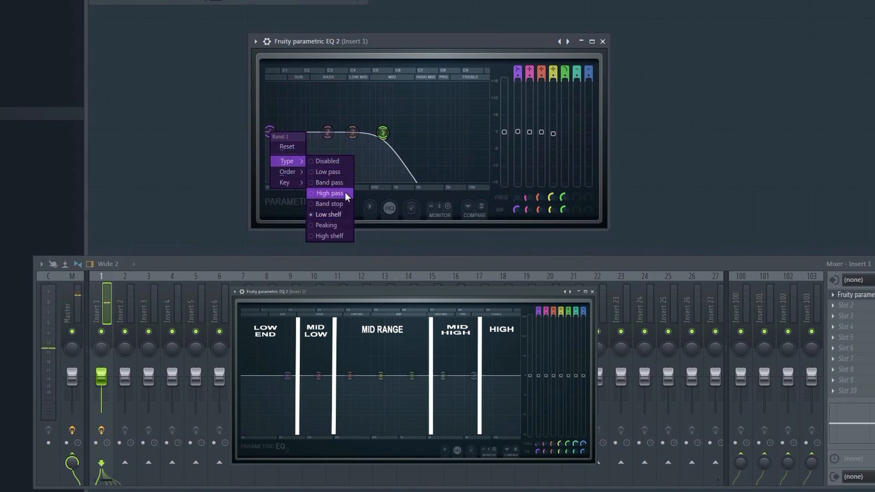
# Make band 1 a high-pass and raise its cutoff to trim the very bottom.
pyautogui.click(329, 192)
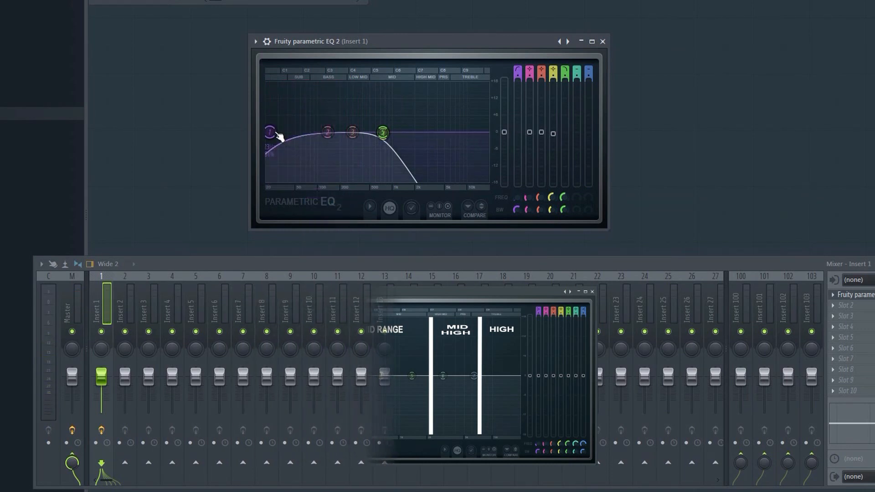
pyautogui.rightClick(279, 133)
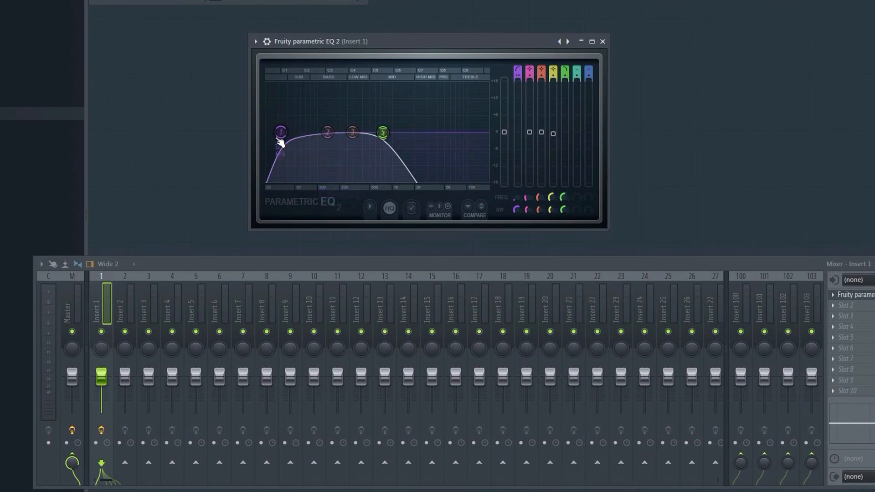
pyautogui.moveTo(279, 136); pyautogui.dragTo(278, 131)
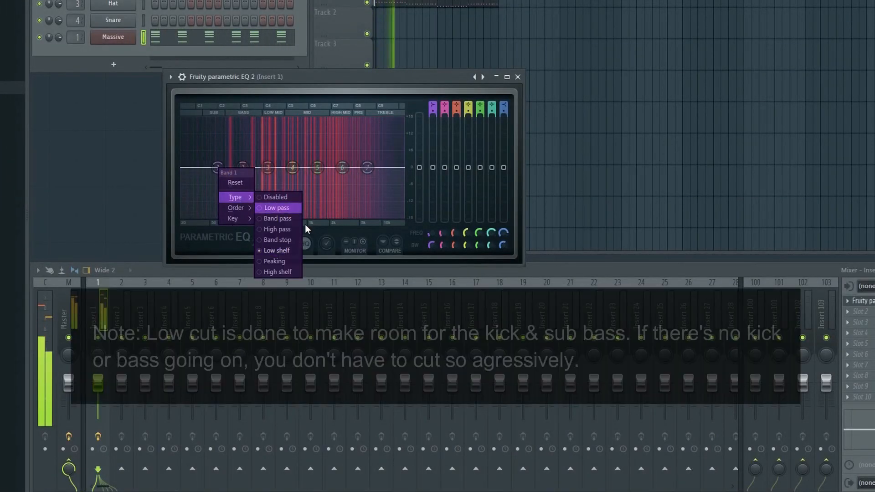
pyautogui.moveTo(278, 218)
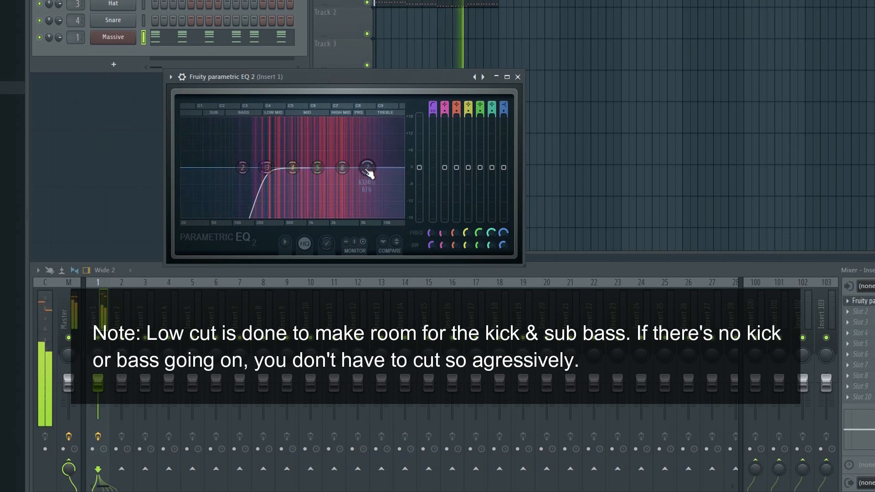
# Change band 7's type from its options menu on the Massive synth EQ.
pyautogui.rightClick(367, 168)
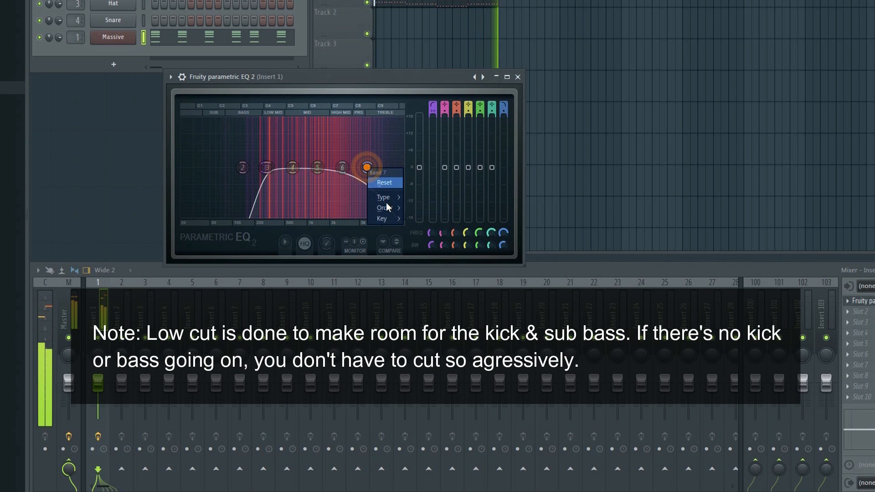
pyautogui.click(385, 182)
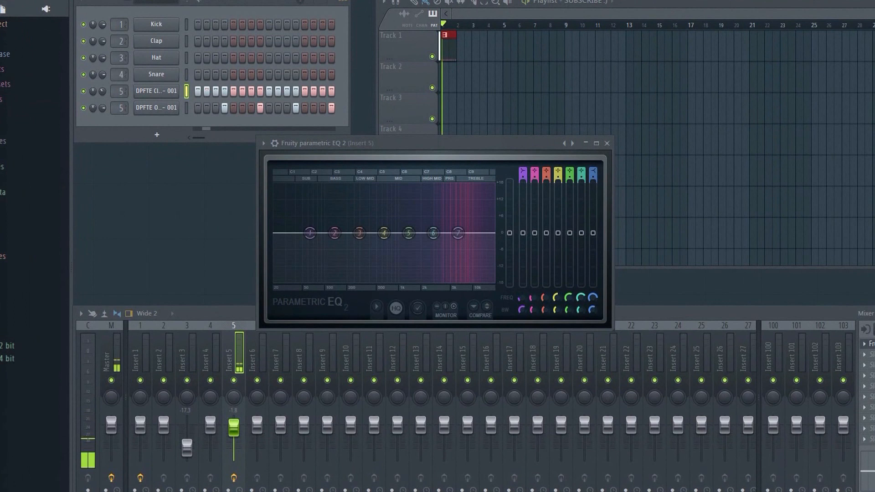
# Make band 1 a Steep 4 high-pass cutting the percussion lows near 900 Hz.
pyautogui.rightClick(309, 233)
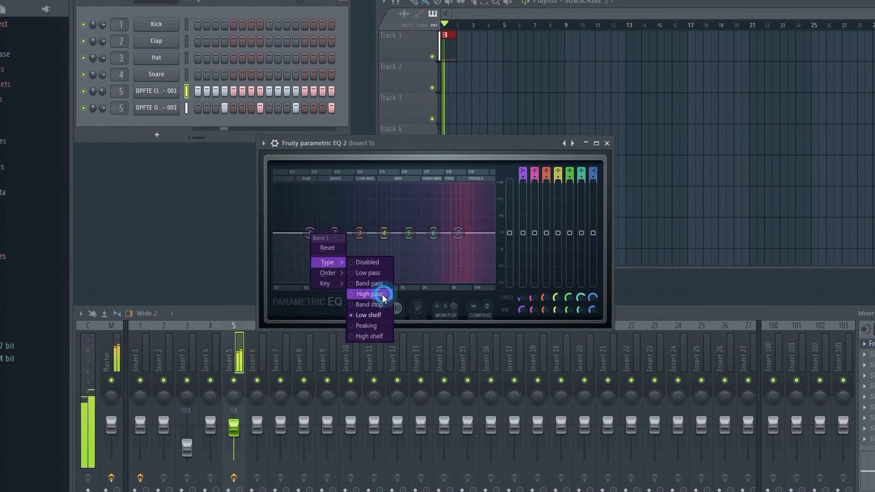
pyautogui.click(369, 295)
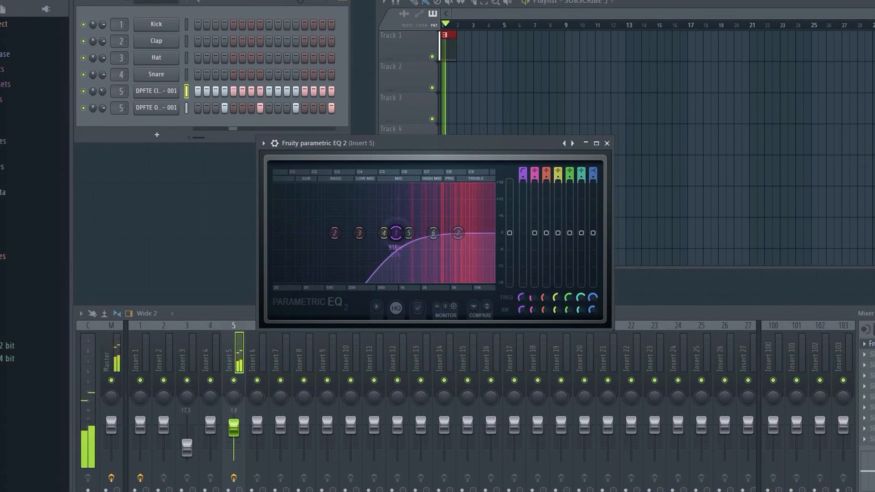
pyautogui.moveTo(384, 232); pyautogui.dragTo(379, 232)
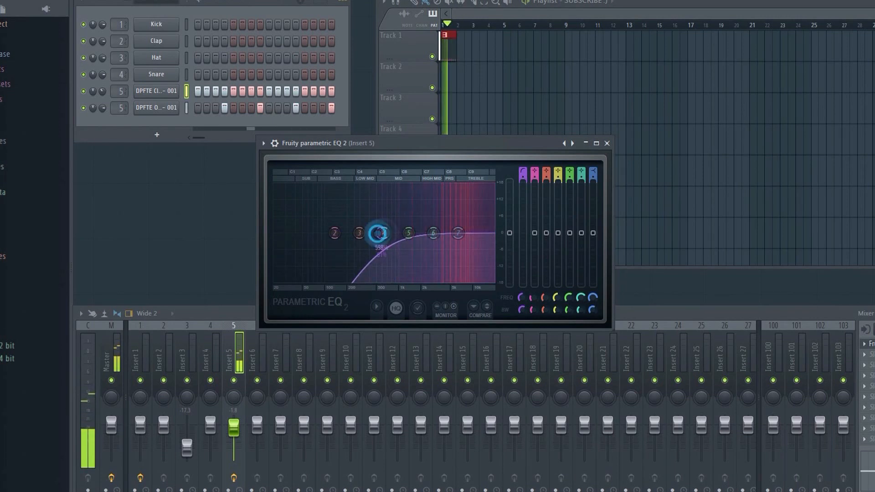
pyautogui.rightClick(381, 232)
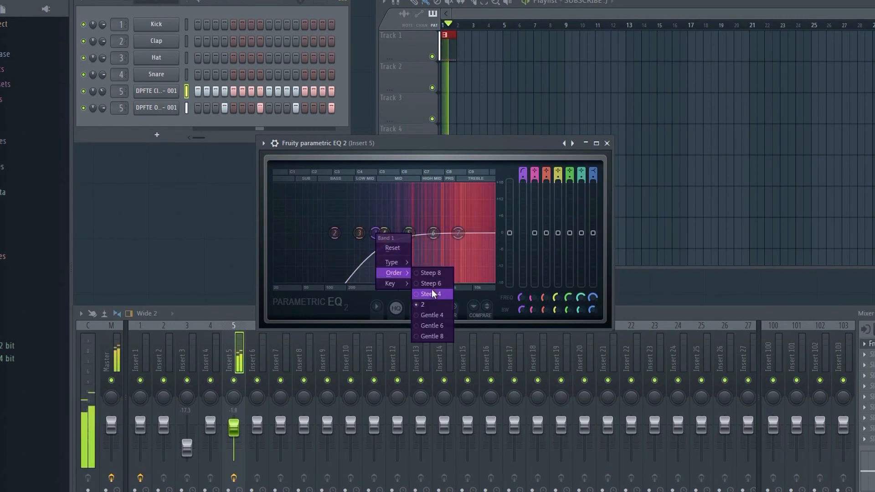
pyautogui.click(431, 295)
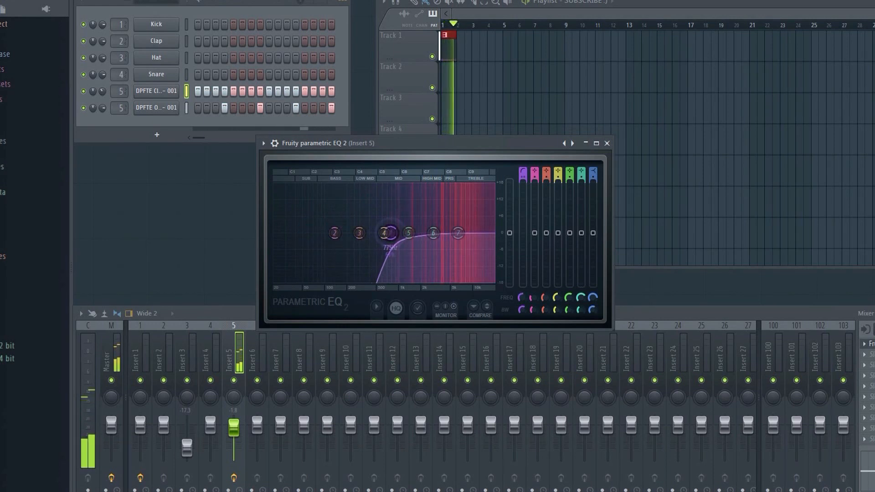
pyautogui.moveTo(385, 233); pyautogui.dragTo(382, 233)
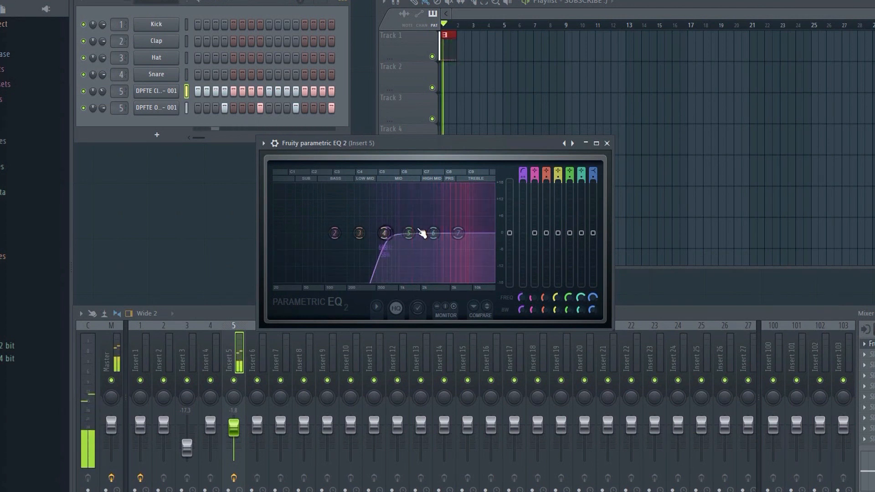
# Raise the top band to brighten the highs and shift band 5 in the mids.
pyautogui.moveTo(384, 232); pyautogui.dragTo(409, 227)
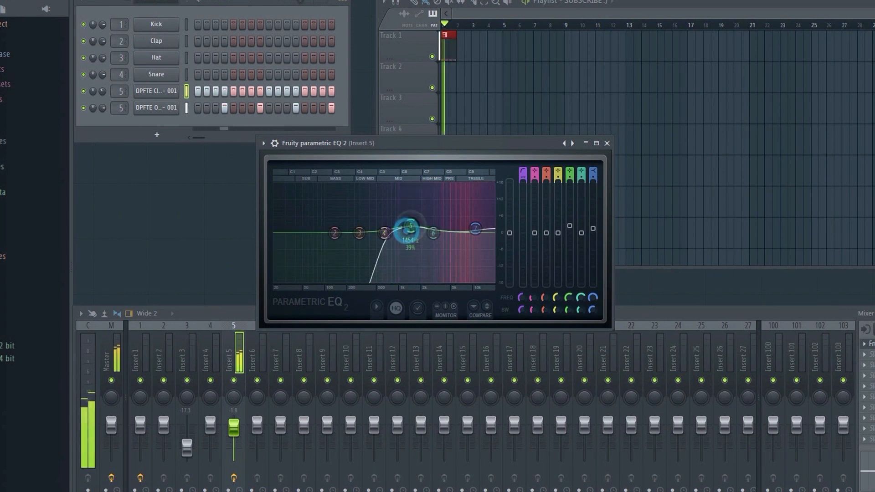
pyautogui.moveTo(407, 228); pyautogui.dragTo(417, 229)
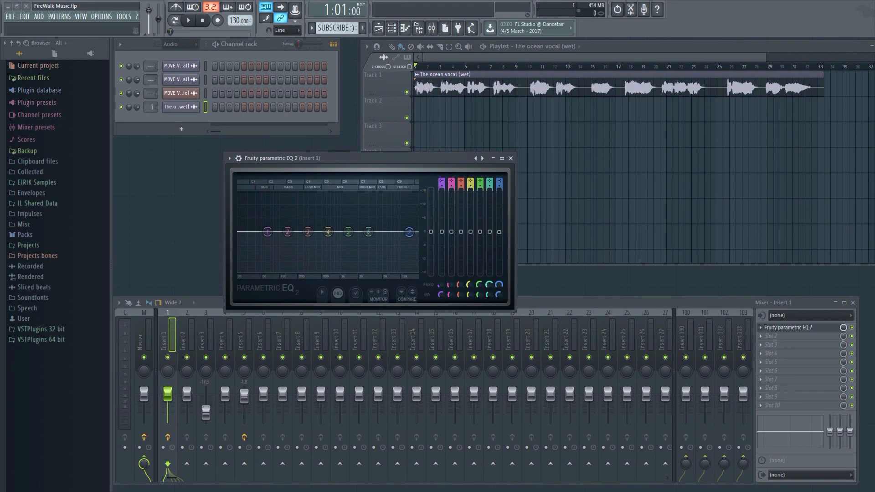
pyautogui.moveTo(210, 49)
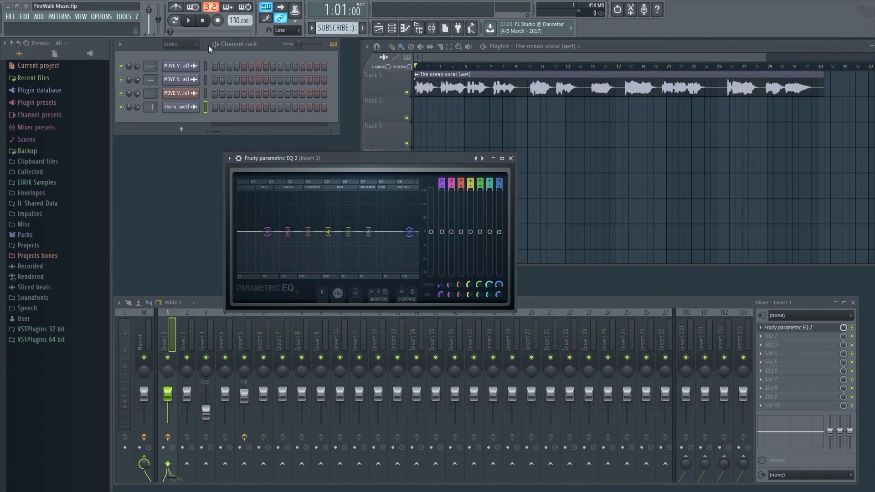
# During playback, set band 1's low cut near 253 Hz, lift around 2.8 kHz and pull the top band down.
pyautogui.click(189, 21)
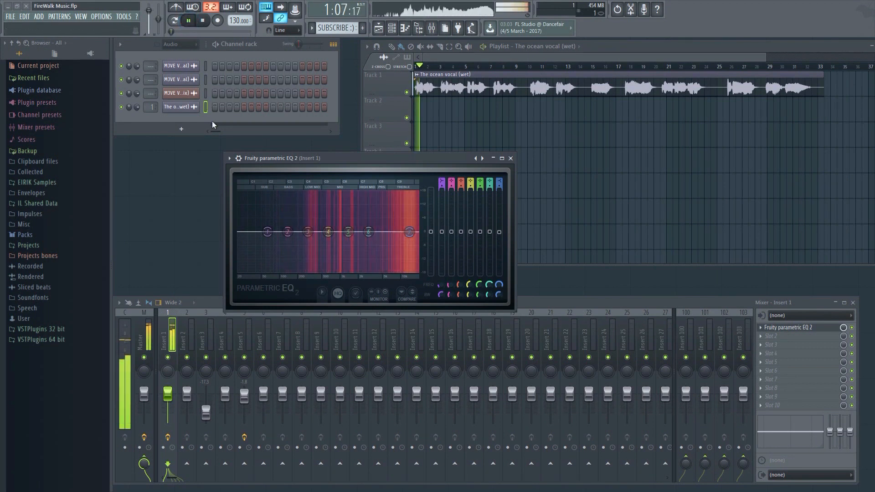
pyautogui.rightClick(267, 231)
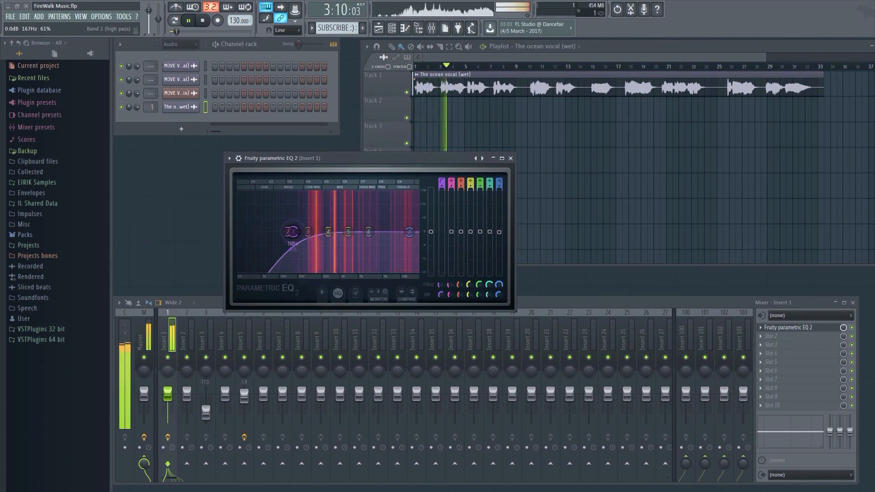
pyautogui.moveTo(290, 232); pyautogui.dragTo(307, 232)
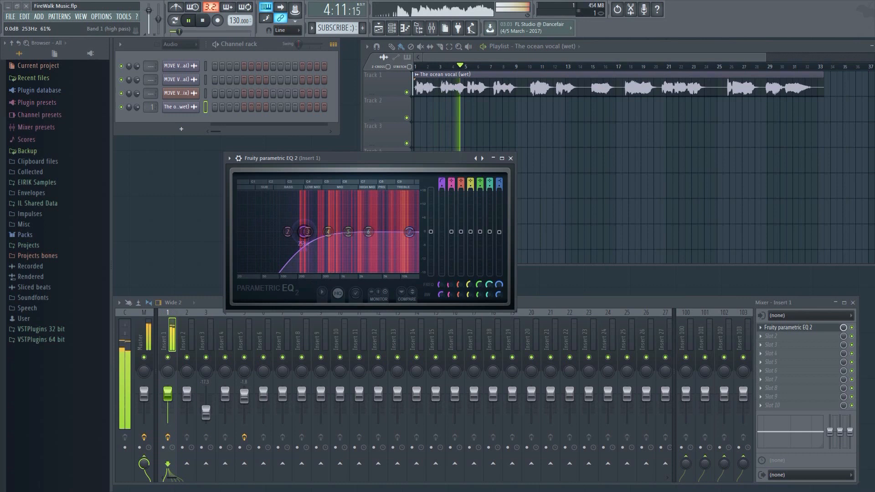
pyautogui.moveTo(305, 231); pyautogui.dragTo(302, 235)
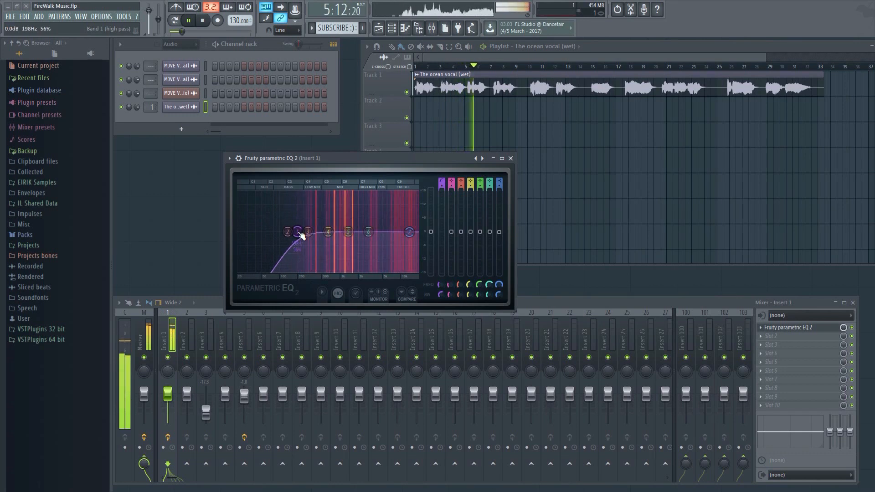
pyautogui.moveTo(302, 234); pyautogui.dragTo(312, 237)
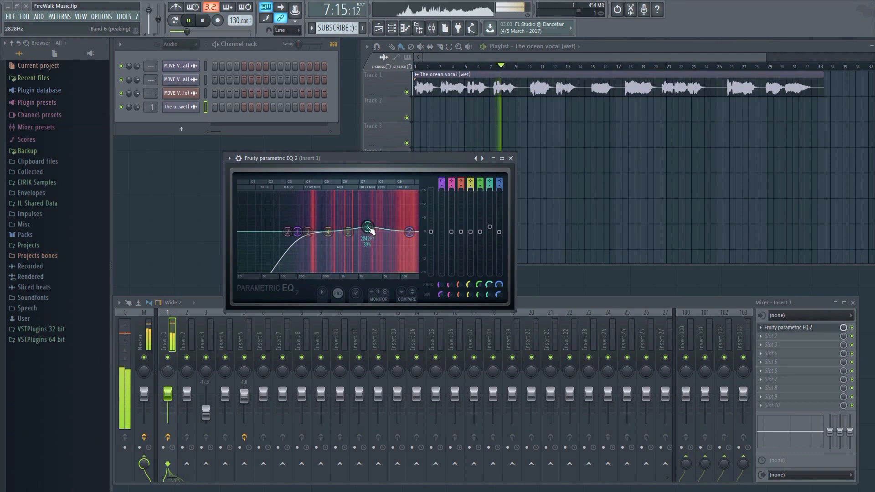
pyautogui.moveTo(368, 227); pyautogui.dragTo(364, 226)
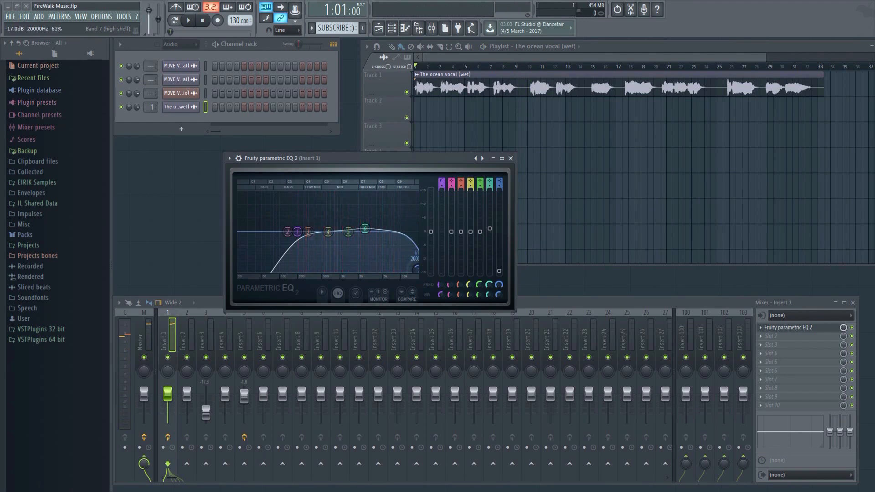
# Turn the vocal's top band into a low-pass roll-off and adjust its options.
pyautogui.rightClick(413, 271)
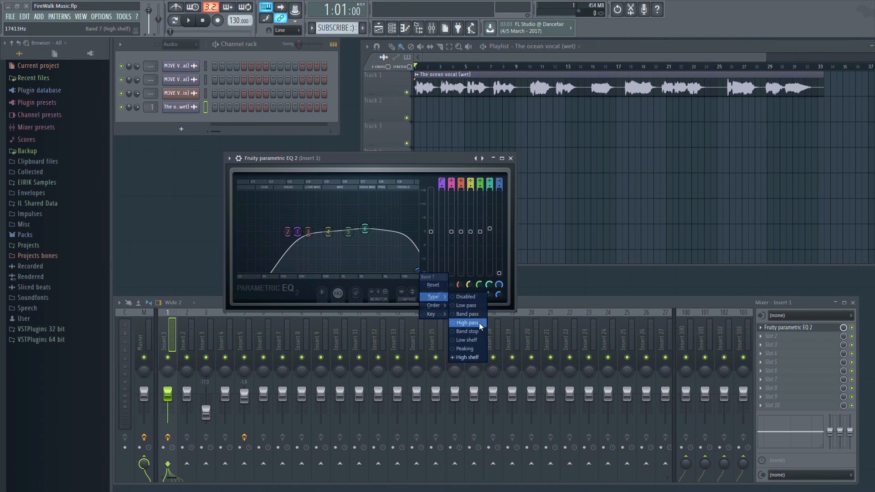
pyautogui.click(466, 305)
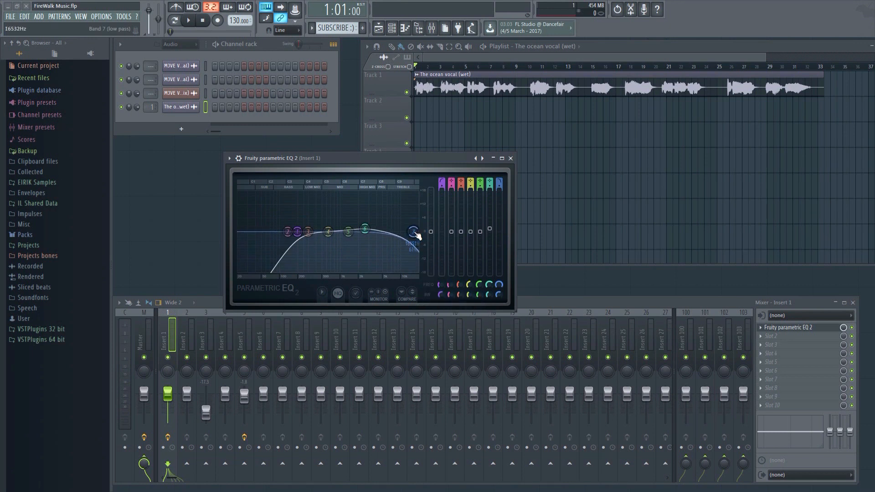
pyautogui.rightClick(413, 231)
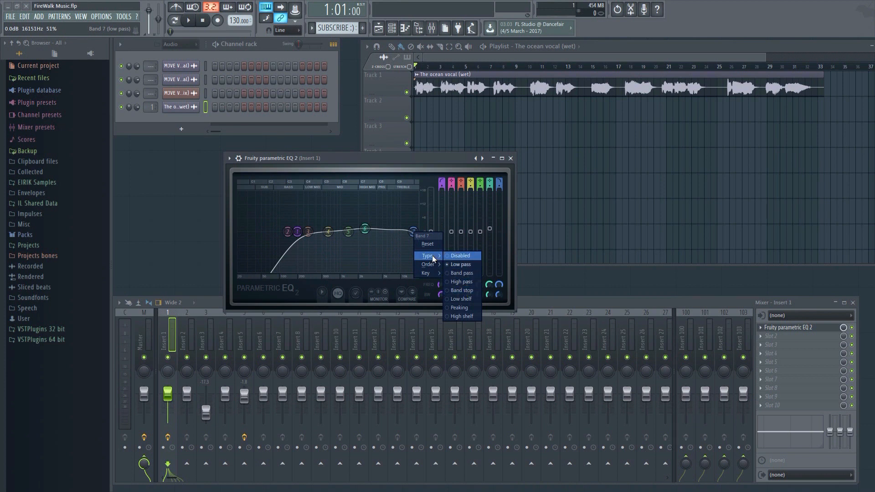
pyautogui.click(459, 265)
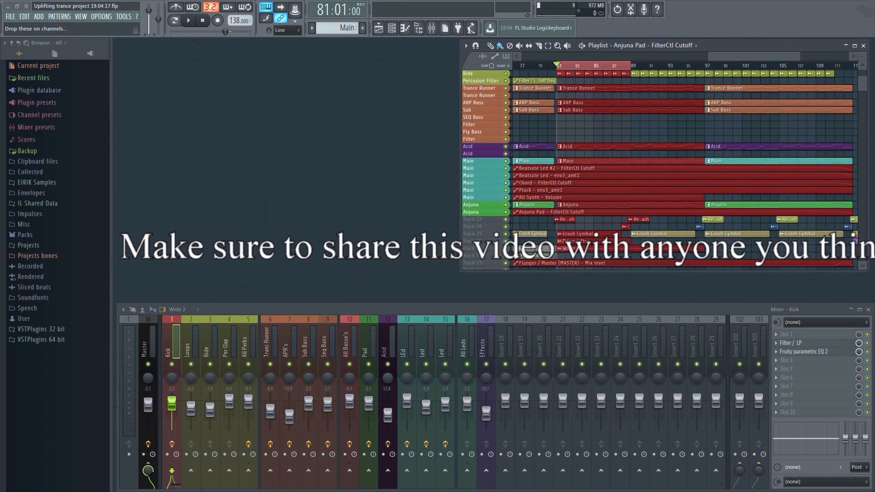
# Play the uplifting trance project briefly and stop it.
pyautogui.click(190, 21)
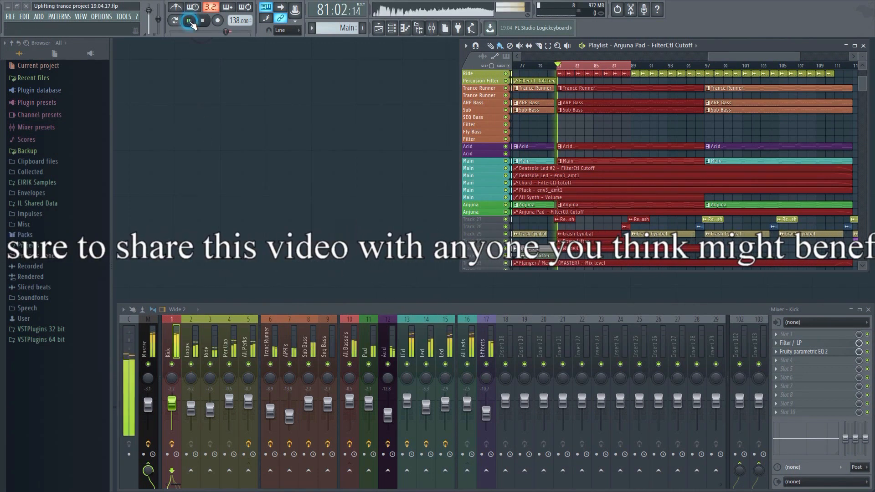
pyautogui.click(192, 21)
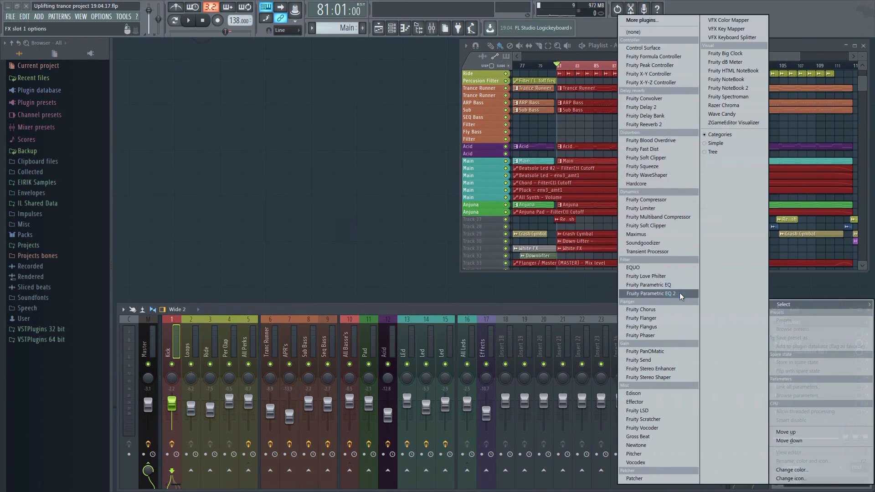
# Load Parametric EQ 2 on the Kick and lower the bottom band to about 65 Hz.
pyautogui.click(650, 293)
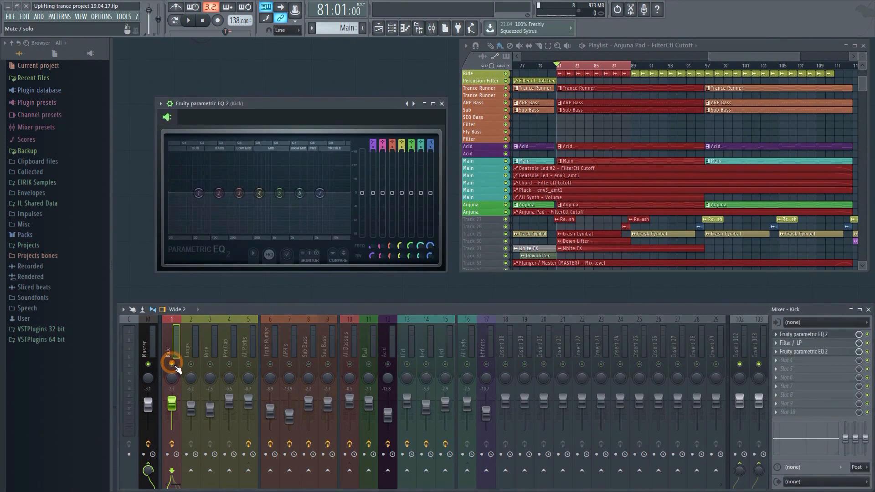
pyautogui.moveTo(219, 194); pyautogui.dragTo(200, 193)
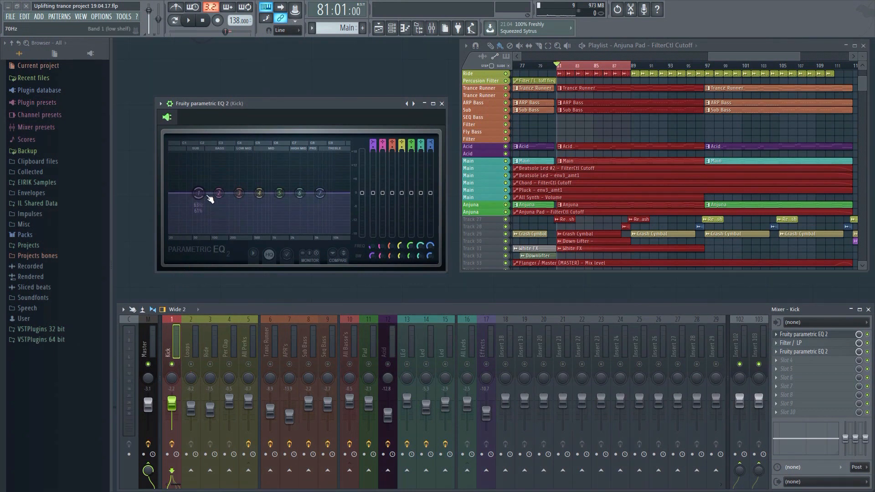
pyautogui.moveTo(200, 193); pyautogui.dragTo(200, 195)
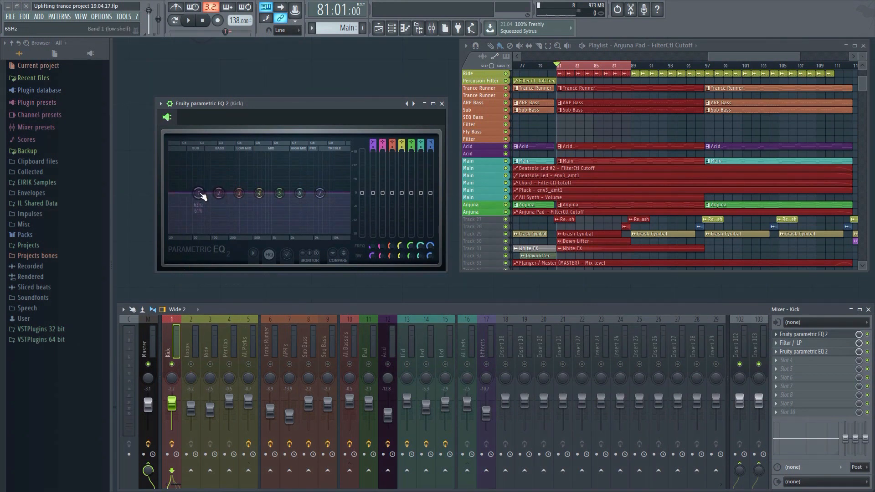
pyautogui.click(213, 192)
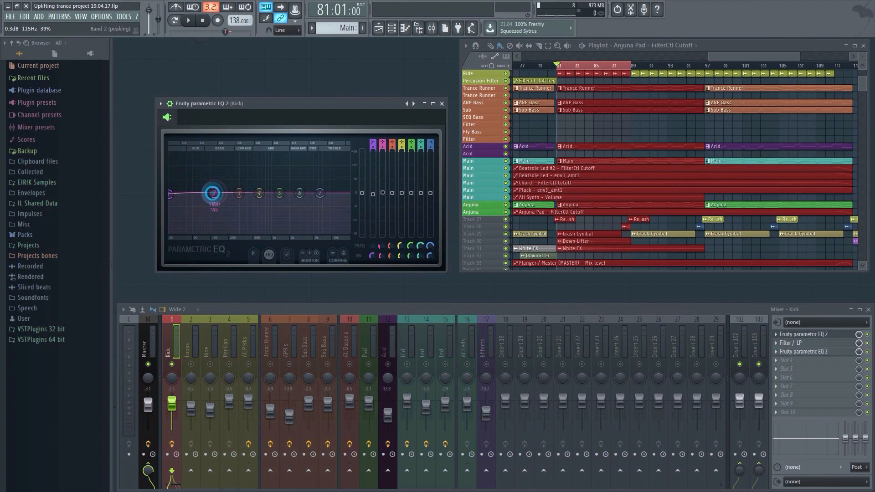
# Boost band 2 of the kick around 80 Hz while the track plays.
pyautogui.moveTo(212, 192); pyautogui.dragTo(203, 193)
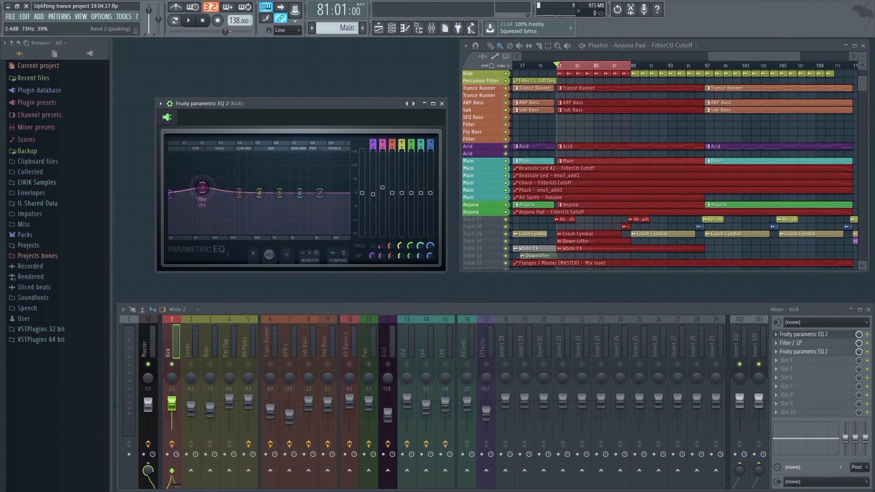
pyautogui.click(189, 20)
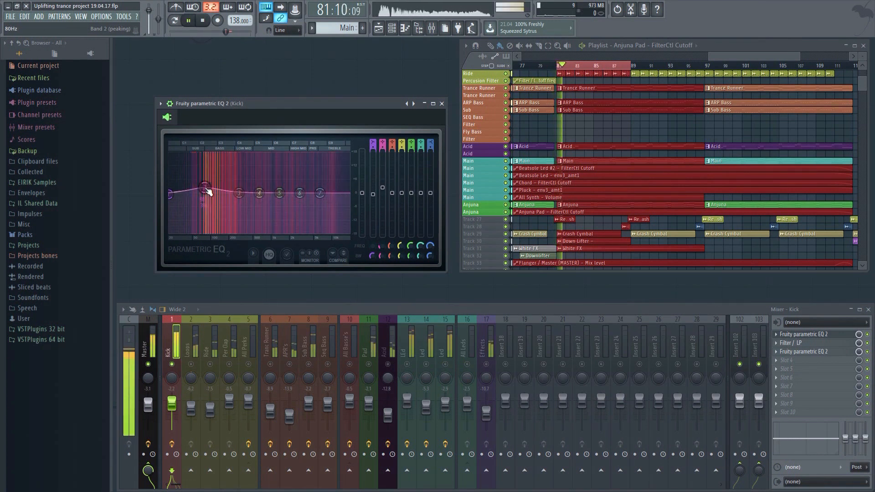
pyautogui.moveTo(203, 190); pyautogui.dragTo(205, 188)
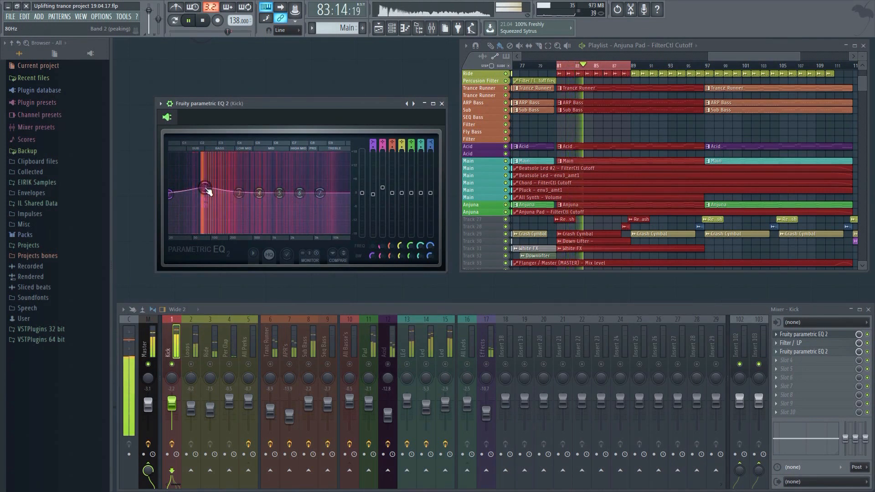
pyautogui.moveTo(206, 191); pyautogui.dragTo(203, 187)
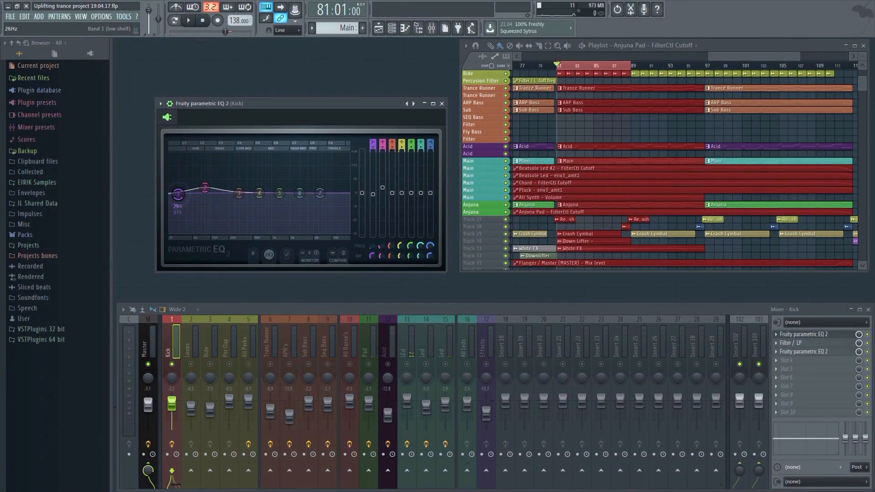
# Make the kick's lowest band a high-pass near 27 Hz and reopen its slope options.
pyautogui.rightClick(178, 193)
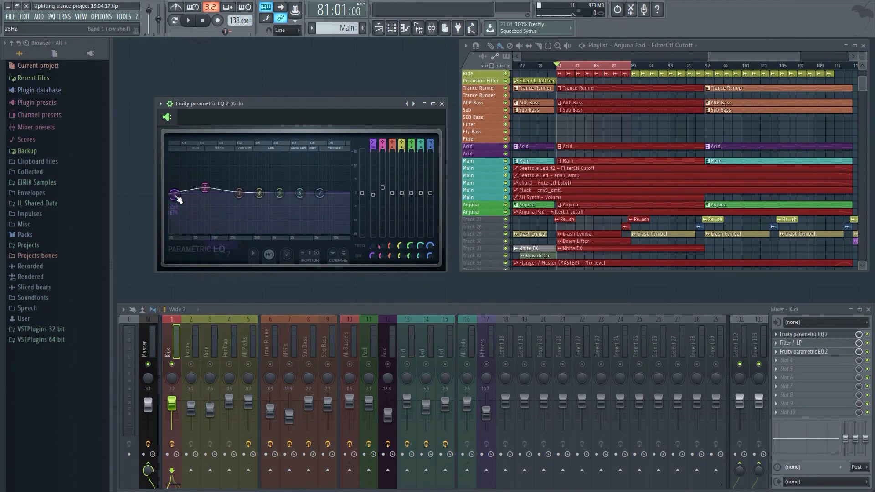
pyautogui.moveTo(175, 198); pyautogui.dragTo(175, 192)
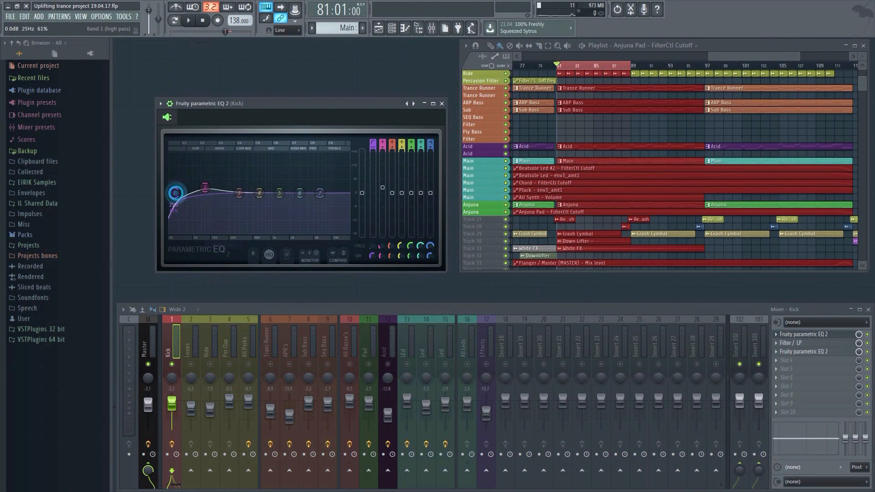
pyautogui.moveTo(175, 193); pyautogui.dragTo(170, 197)
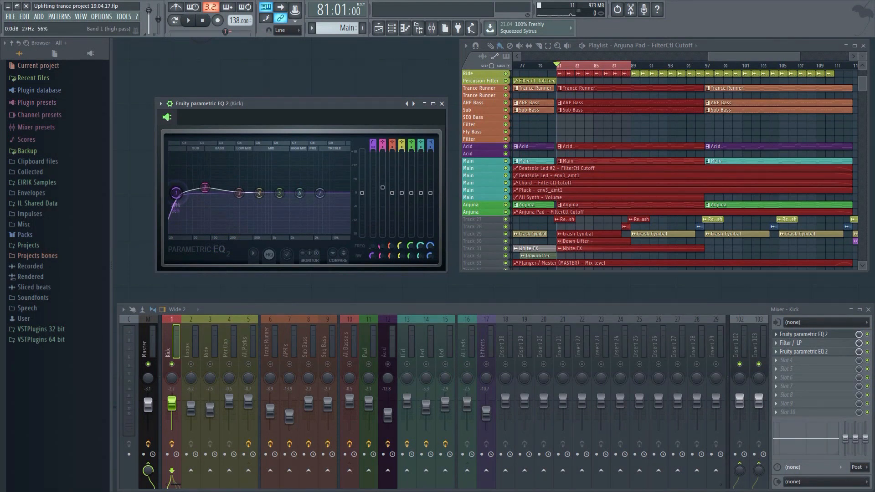
pyautogui.rightClick(178, 193)
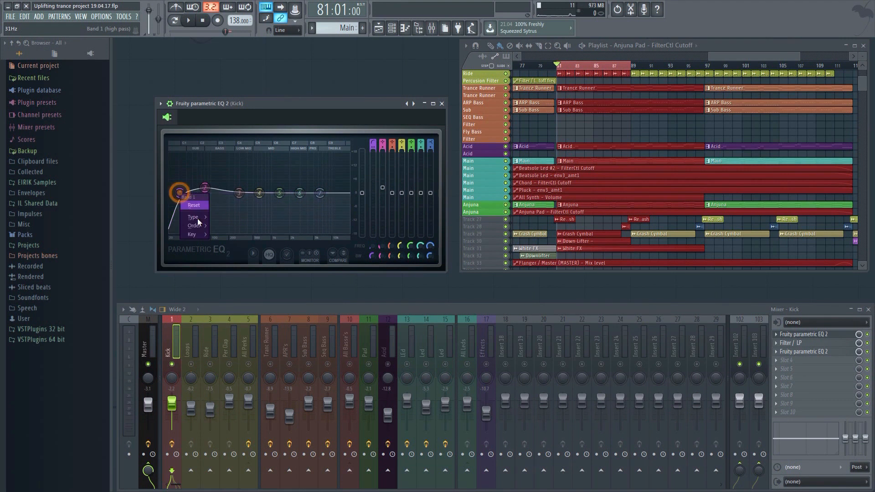
pyautogui.moveTo(194, 226)
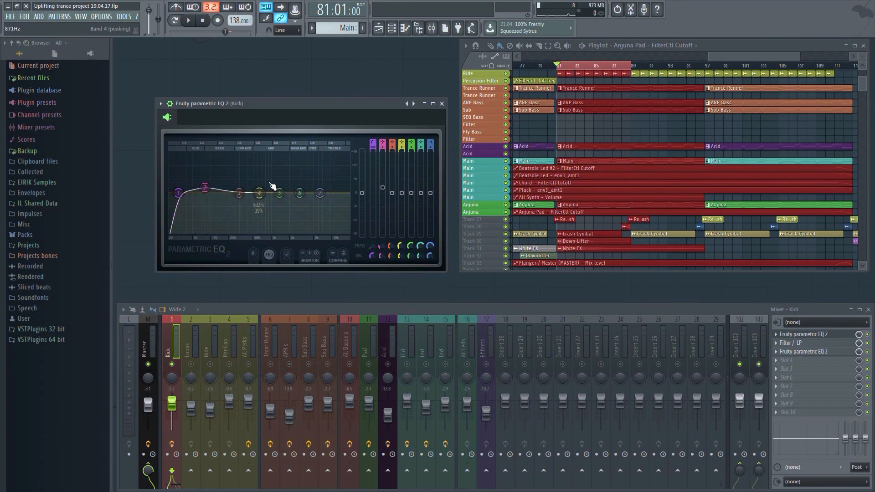
# Sweep the low mids during playback and cut the kick around 227 Hz.
pyautogui.click(175, 192)
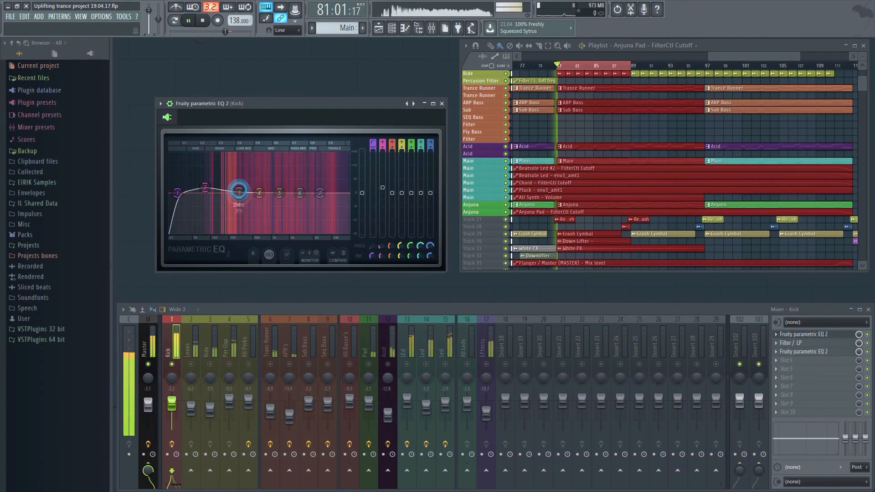
pyautogui.moveTo(239, 197); pyautogui.dragTo(223, 168)
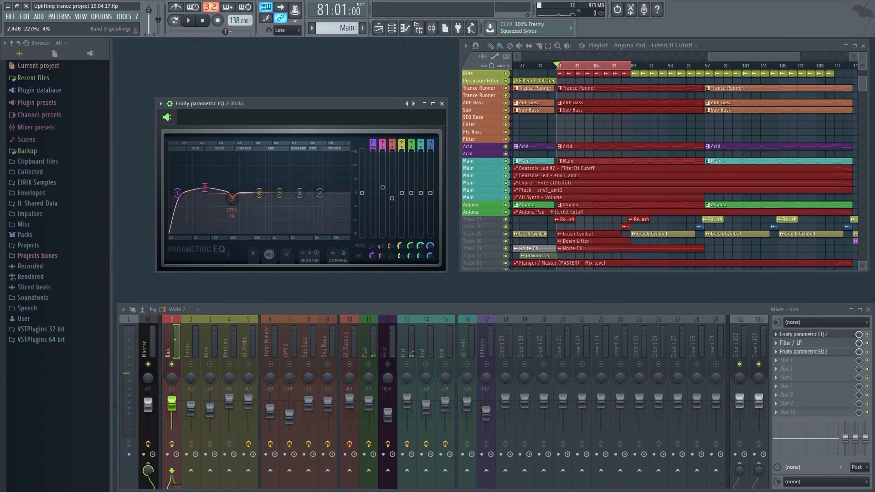
pyautogui.moveTo(231, 198); pyautogui.dragTo(259, 193)
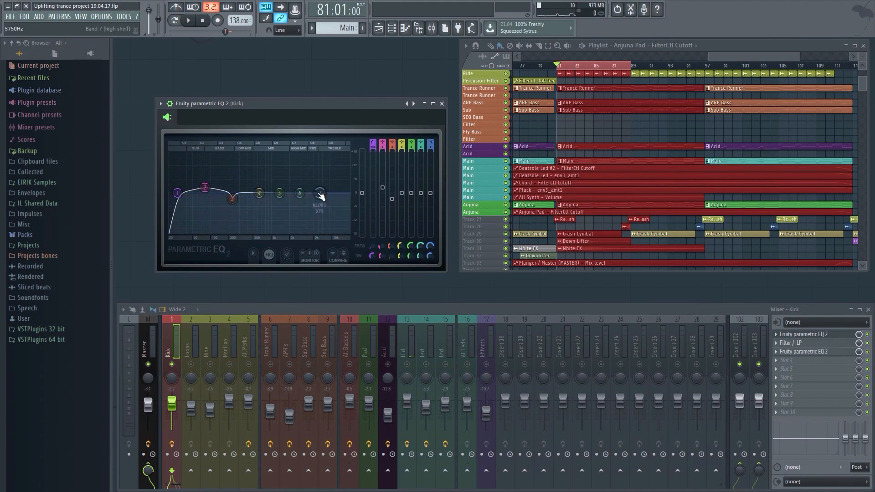
# Move the top shelf near 7 kHz, boost around 5.8 kHz and dip the mids near 1 kHz.
pyautogui.moveTo(300, 192); pyautogui.dragTo(320, 192)
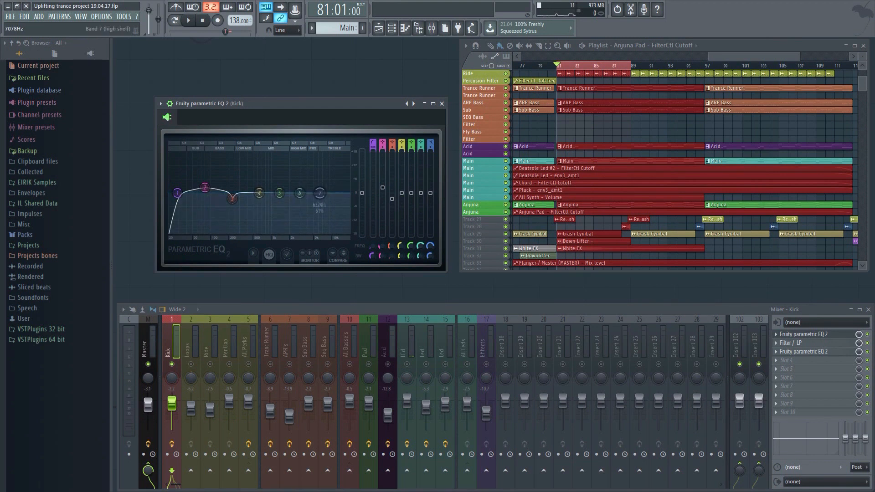
pyautogui.moveTo(320, 192); pyautogui.dragTo(318, 194)
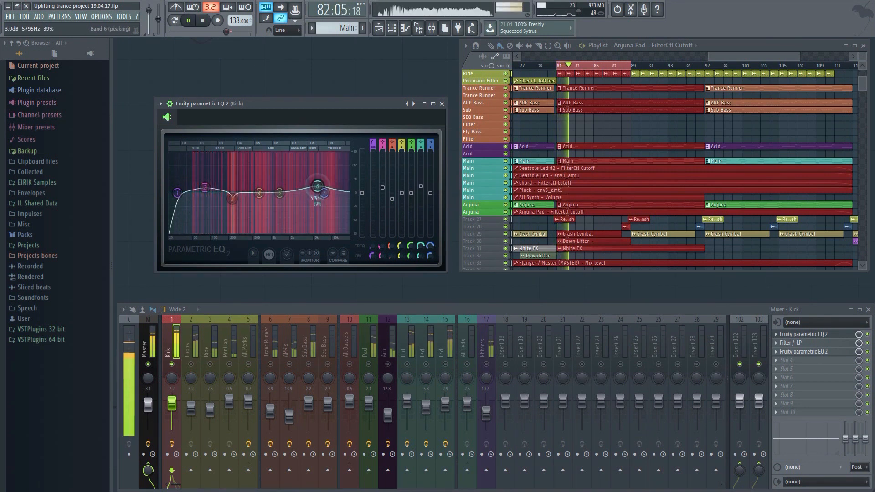
pyautogui.moveTo(316, 187); pyautogui.dragTo(278, 198)
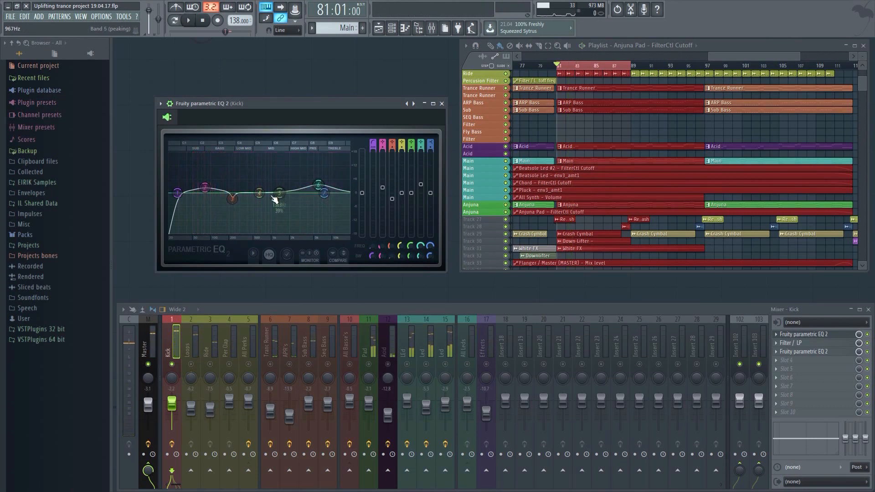
pyautogui.moveTo(279, 192); pyautogui.dragTo(268, 197)
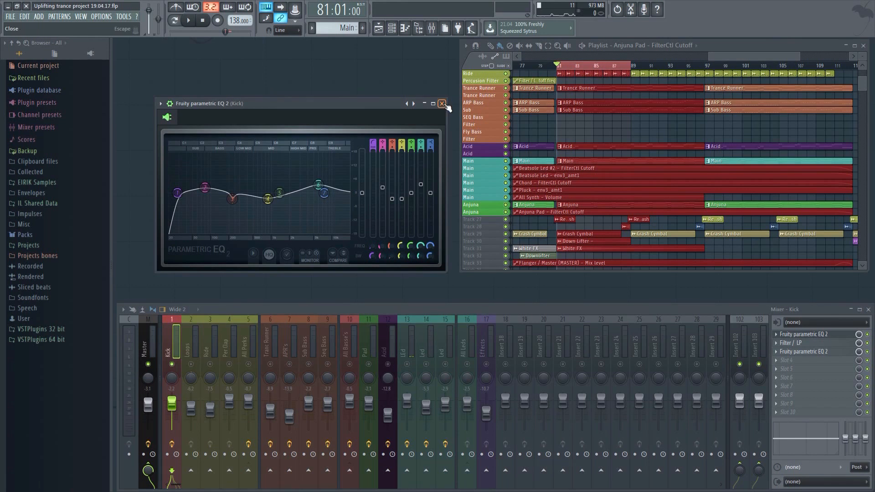
# On the Sub Bass EQ make band 7 a low-pass, pull the high cut down, and close the EQ.
pyautogui.click(441, 103)
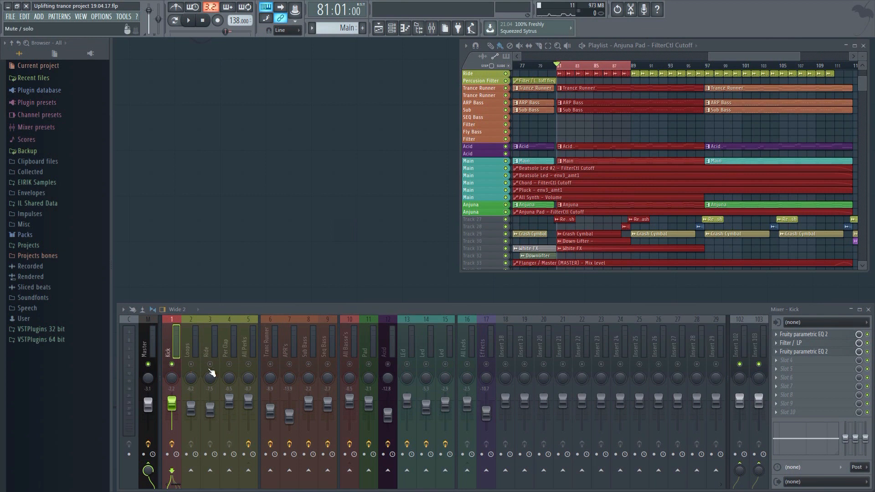
pyautogui.moveTo(310, 363)
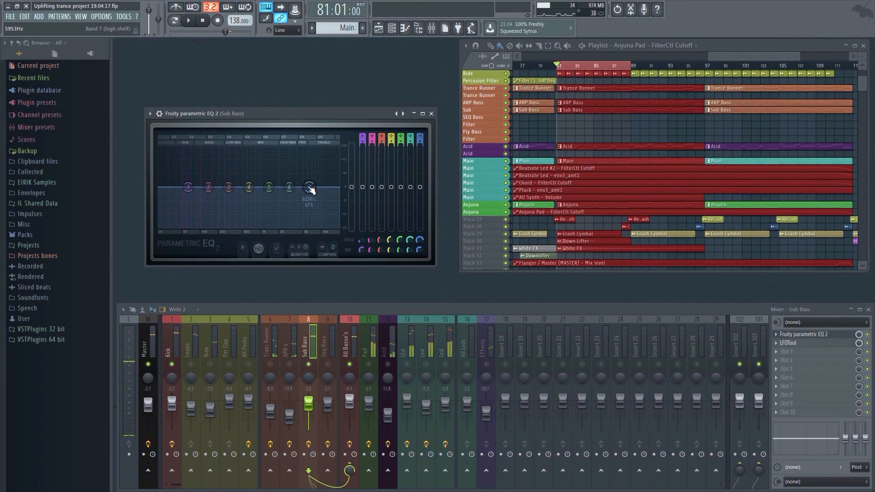
pyautogui.rightClick(309, 187)
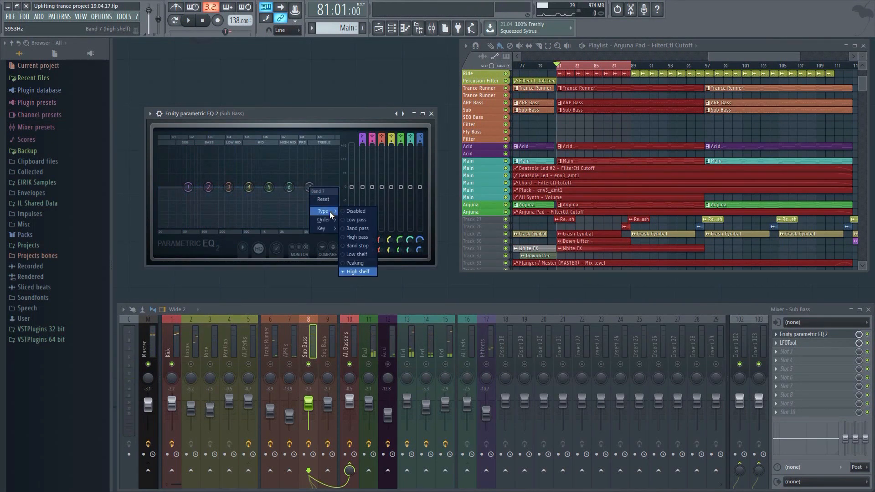
pyautogui.click(356, 220)
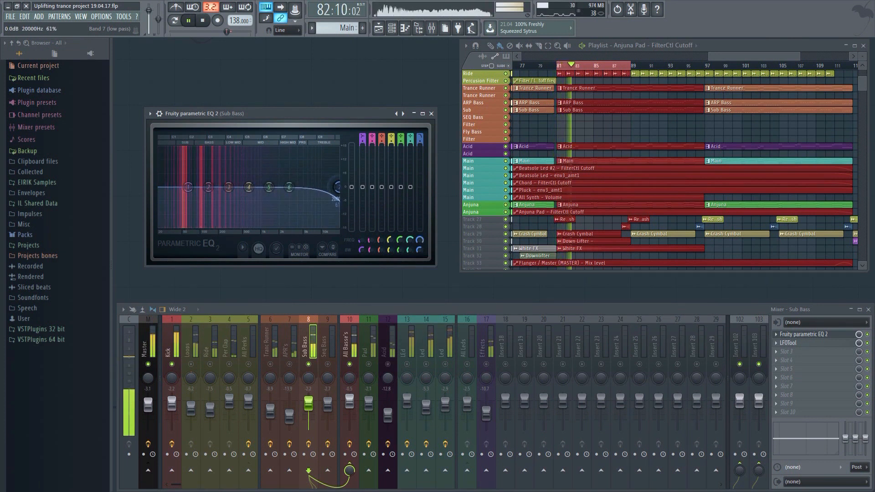
pyautogui.moveTo(289, 186); pyautogui.dragTo(263, 185)
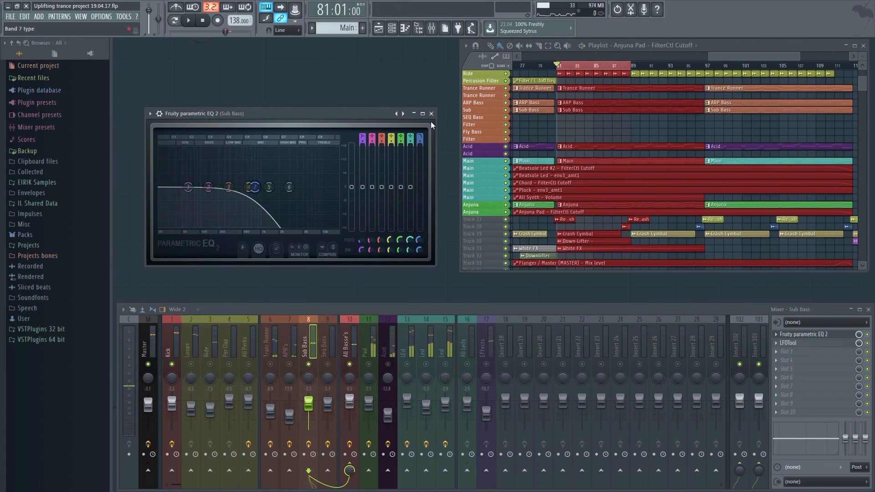
pyautogui.click(431, 113)
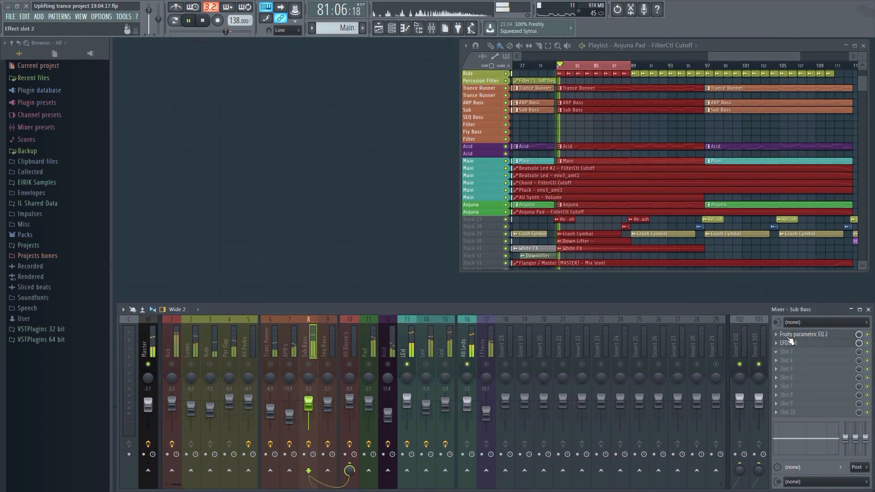
# Give the LEd lead's band 1 a Steep 4 low cut raised clear of the low end.
pyautogui.click(407, 342)
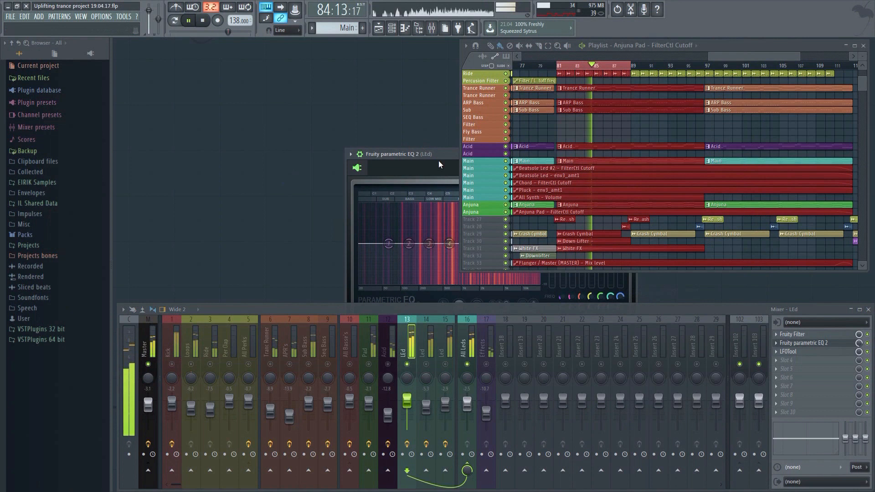
pyautogui.rightClick(184, 193)
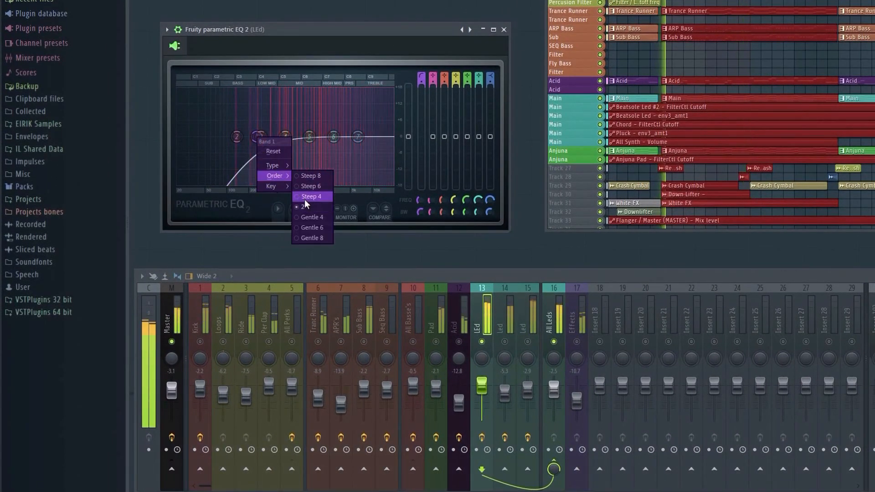
pyautogui.click(312, 197)
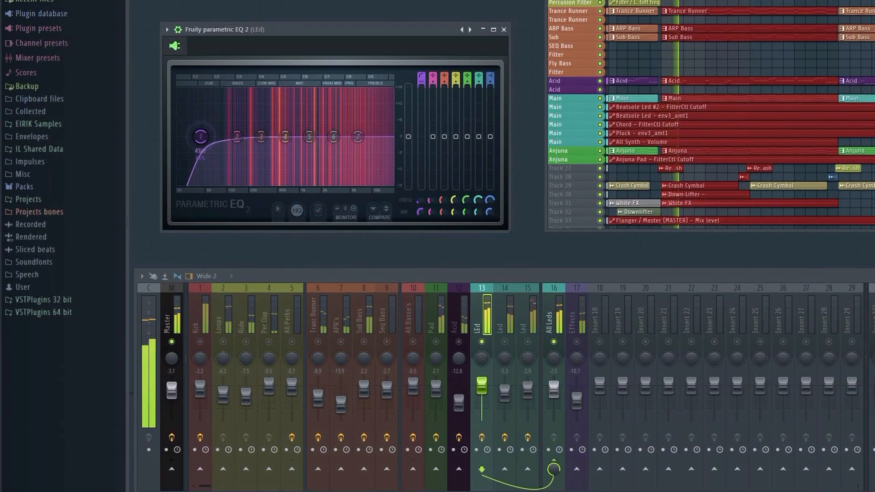
pyautogui.moveTo(199, 136); pyautogui.dragTo(257, 136)
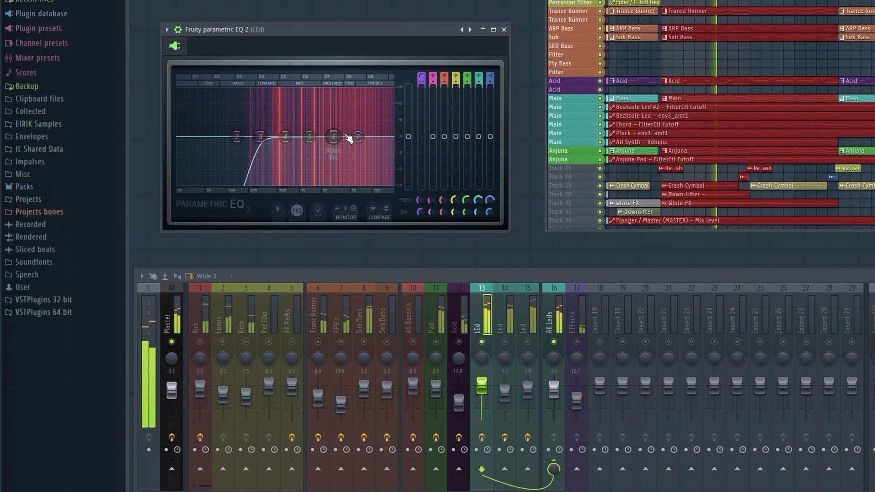
# Turn band 7 into a Low pass high cut and position it in the highs.
pyautogui.moveTo(356, 138); pyautogui.dragTo(357, 138)
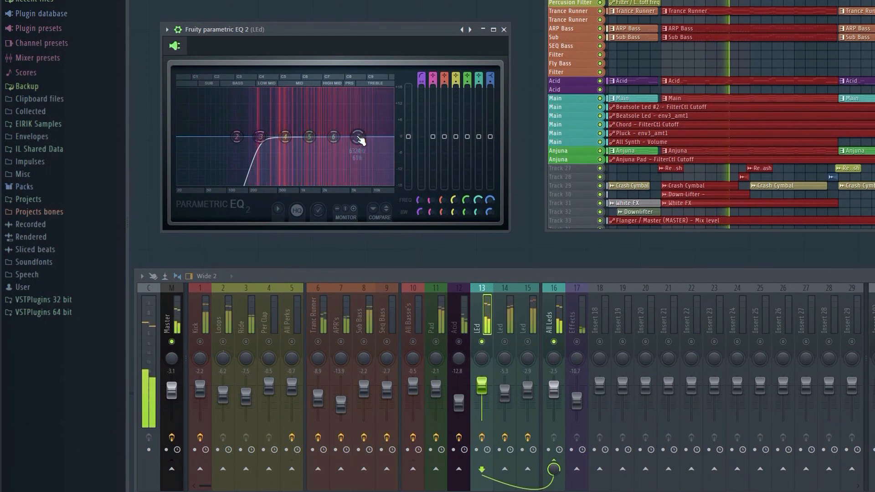
pyautogui.rightClick(357, 138)
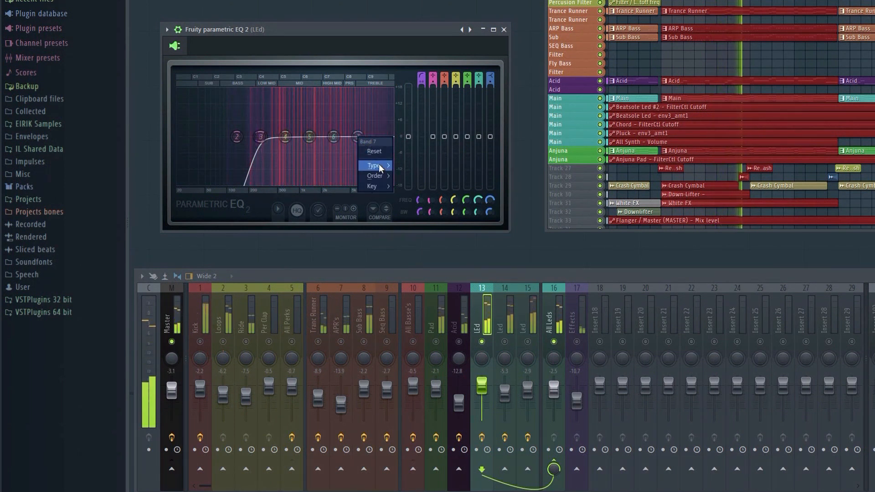
pyautogui.click(373, 165)
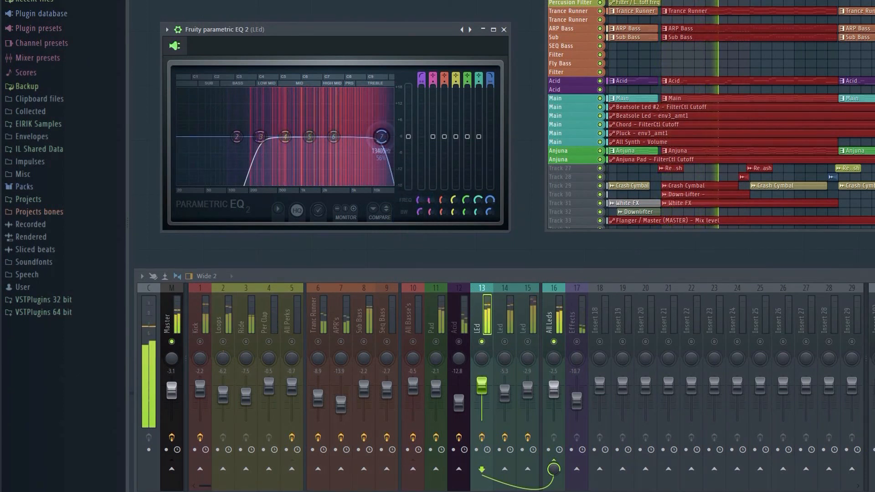
pyautogui.moveTo(380, 136); pyautogui.dragTo(383, 136)
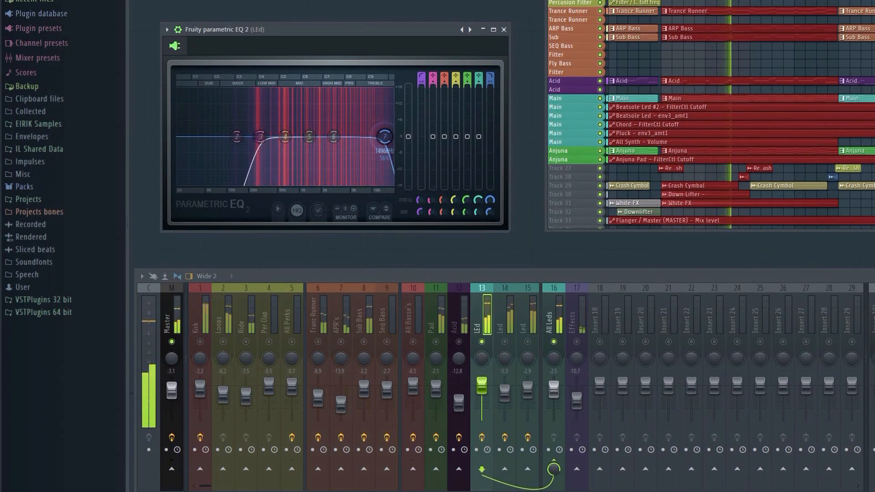
pyautogui.moveTo(384, 136); pyautogui.dragTo(384, 139)
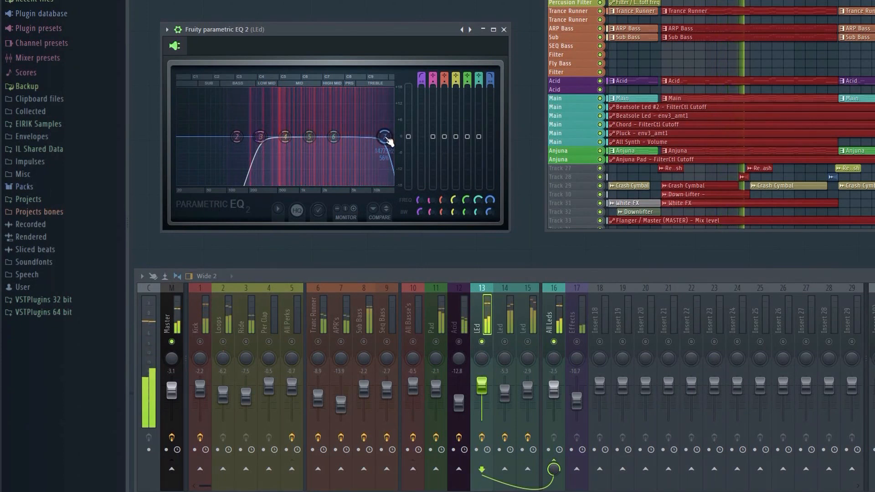
pyautogui.moveTo(383, 139); pyautogui.dragTo(383, 129)
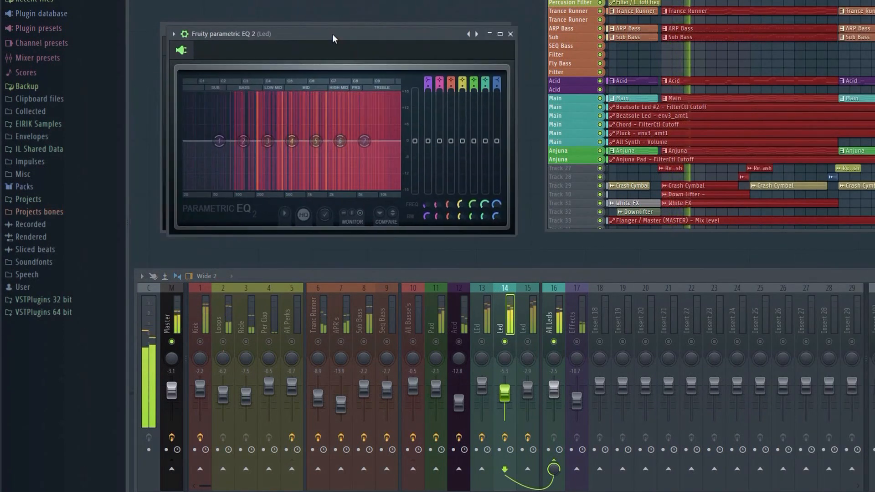
# Make band 1 a low cut and lift band 7 slightly for a gentle high-end boost.
pyautogui.rightClick(219, 141)
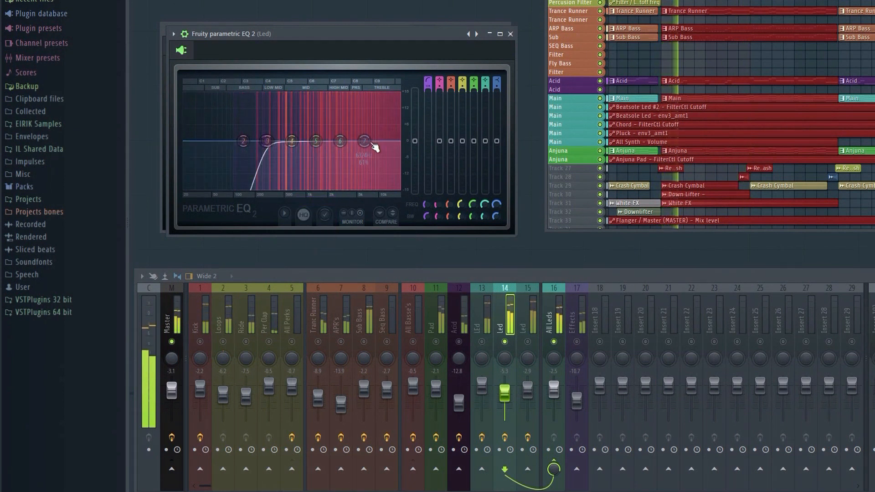
pyautogui.moveTo(364, 141); pyautogui.dragTo(347, 129)
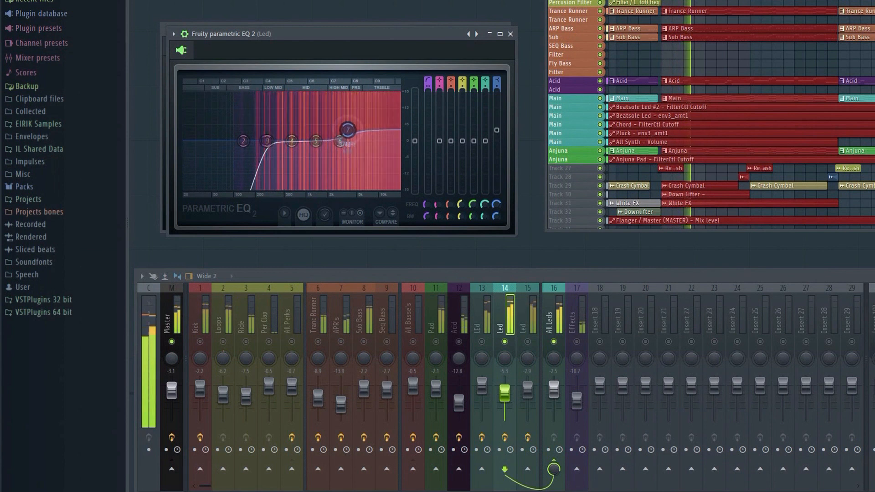
pyautogui.moveTo(347, 129); pyautogui.dragTo(353, 138)
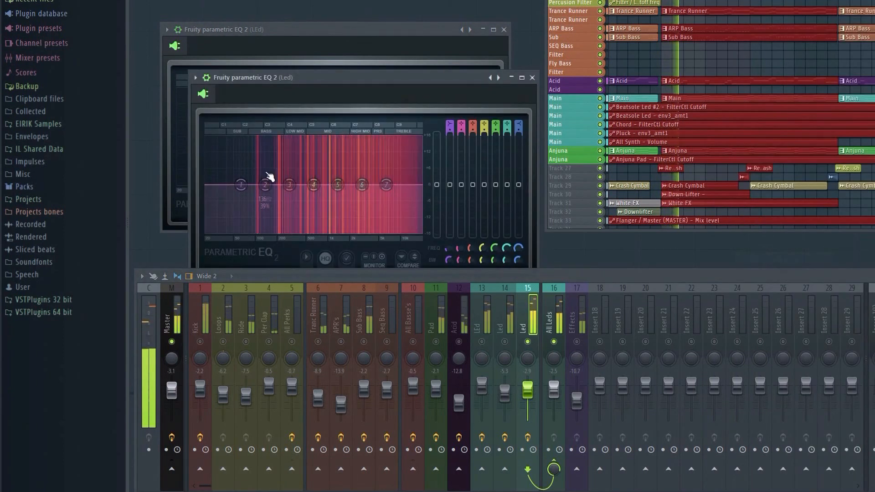
# Set band 1 on insert 15's lead to a steeper low cut and tune its cutoff frequency.
pyautogui.rightClick(264, 185)
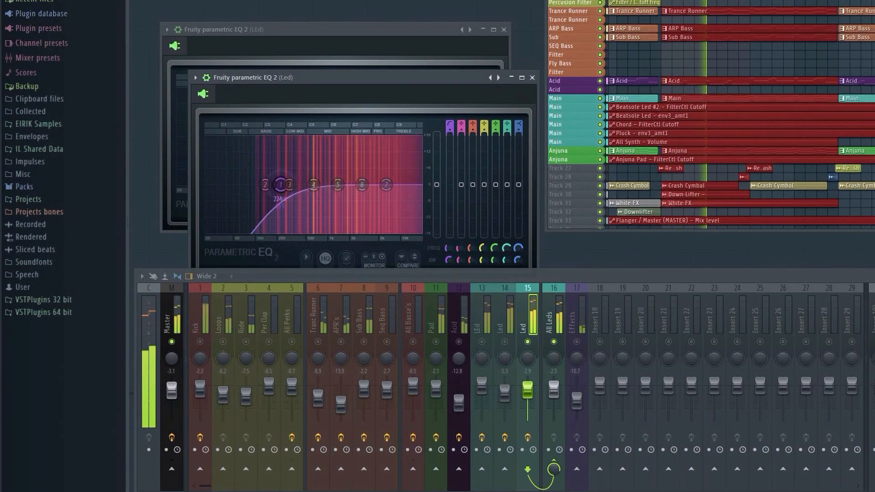
pyautogui.moveTo(278, 184); pyautogui.dragTo(295, 185)
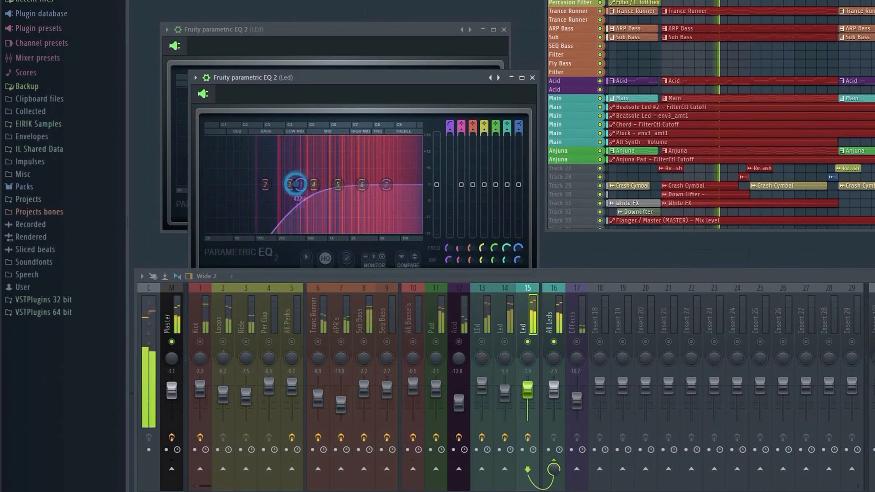
pyautogui.rightClick(290, 184)
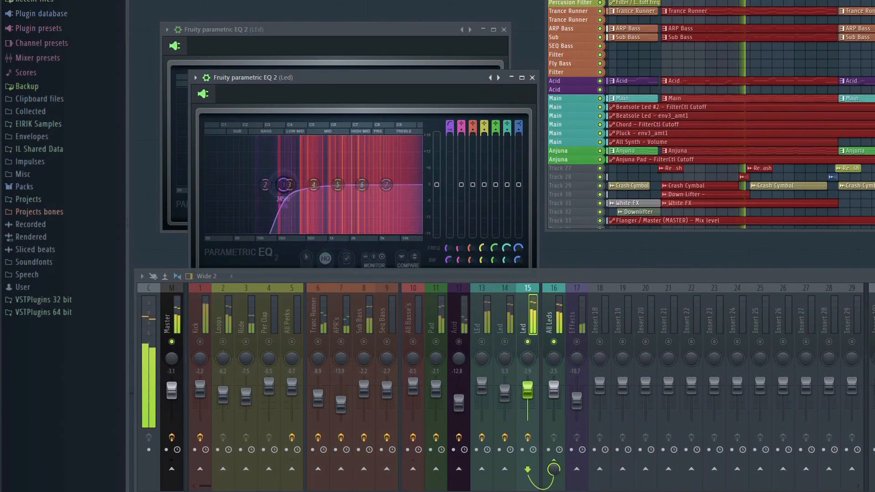
pyautogui.moveTo(287, 184); pyautogui.dragTo(287, 190)
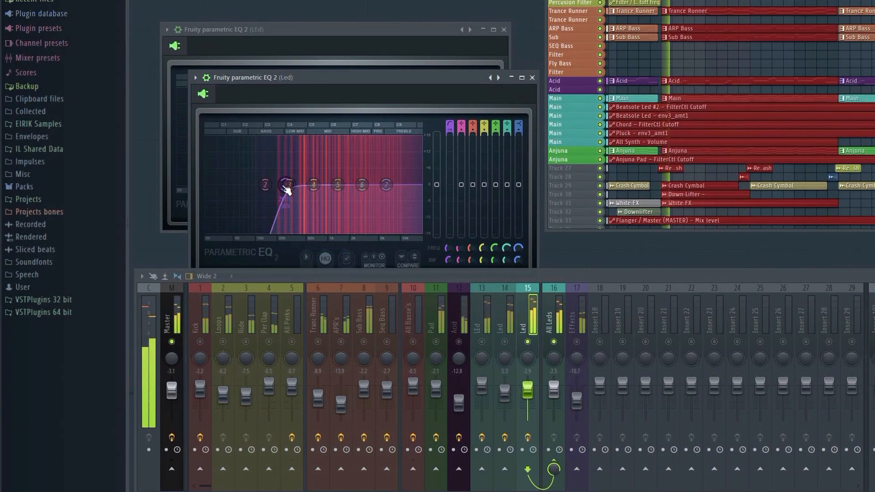
pyautogui.moveTo(287, 185); pyautogui.dragTo(286, 185)
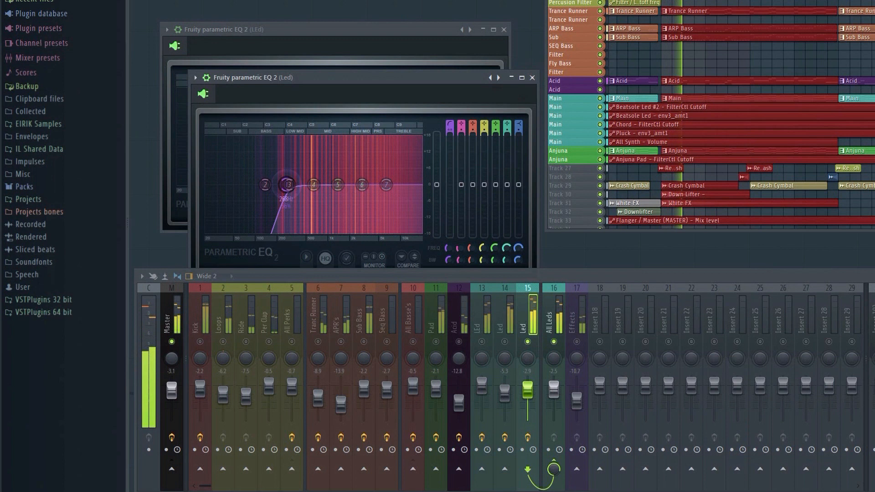
pyautogui.moveTo(384, 184); pyautogui.dragTo(389, 185)
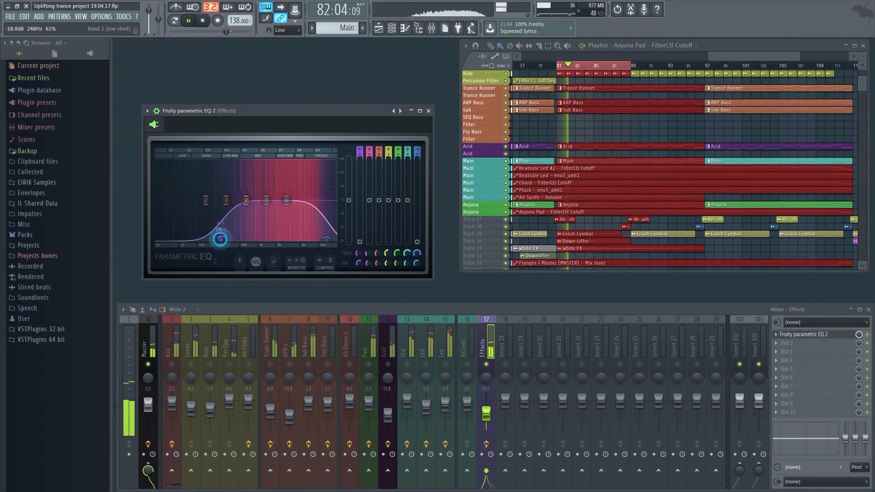
# Load Fruity Parametric EQ 2 into the Pad channel's first effect slot.
pyautogui.click(428, 110)
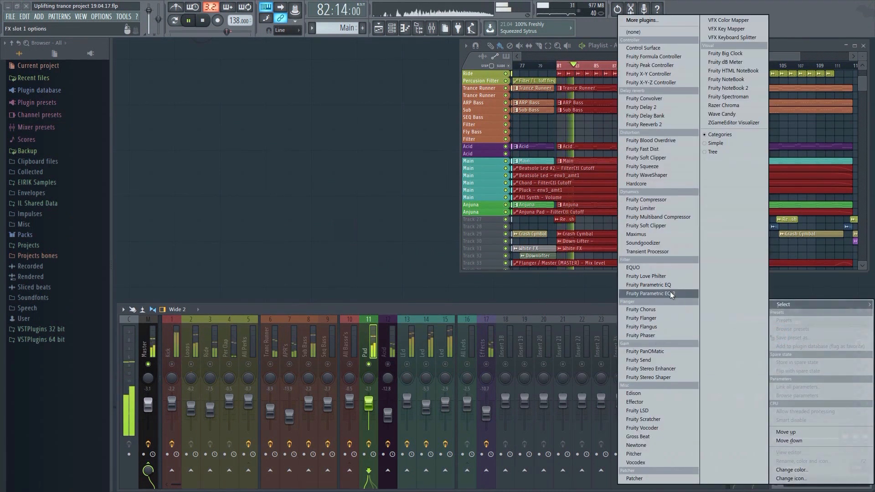
pyautogui.click(649, 294)
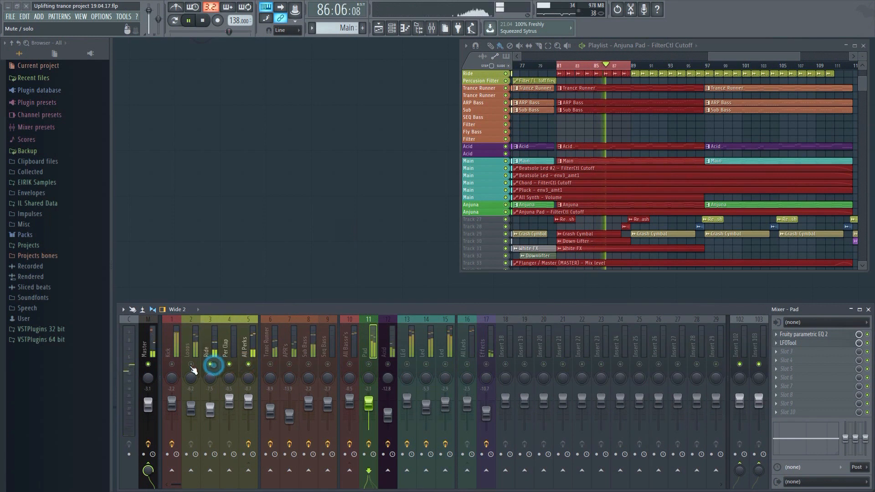
pyautogui.click(804, 335)
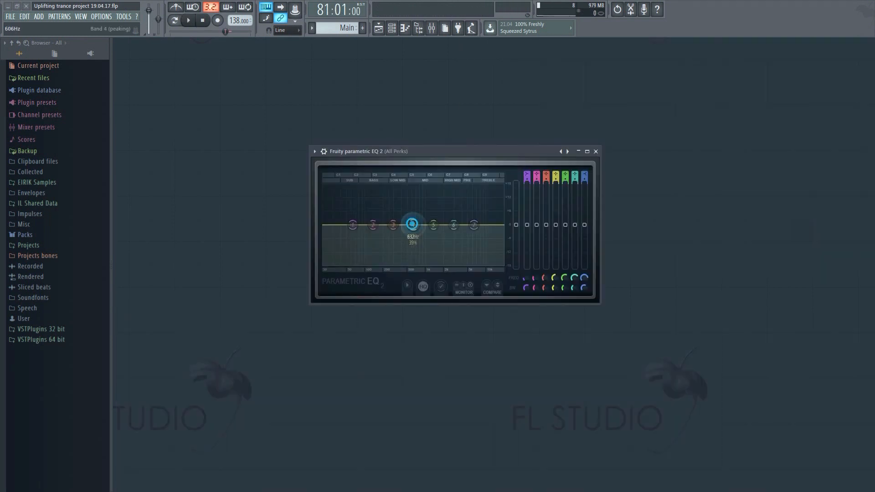
# Pull band 4 of the All Perks EQ down into a mid dip around 684 Hz.
pyautogui.moveTo(412, 224); pyautogui.dragTo(415, 257)
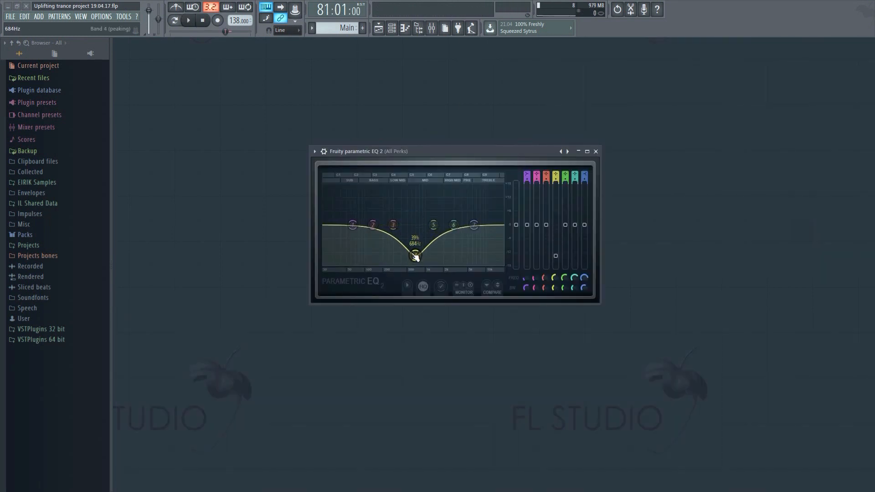
pyautogui.moveTo(415, 257); pyautogui.dragTo(416, 255)
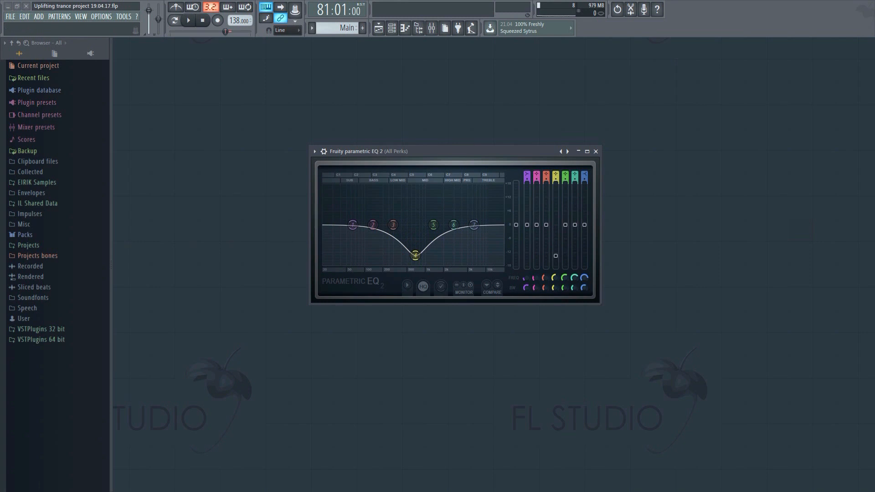
pyautogui.moveTo(416, 254); pyautogui.dragTo(415, 197)
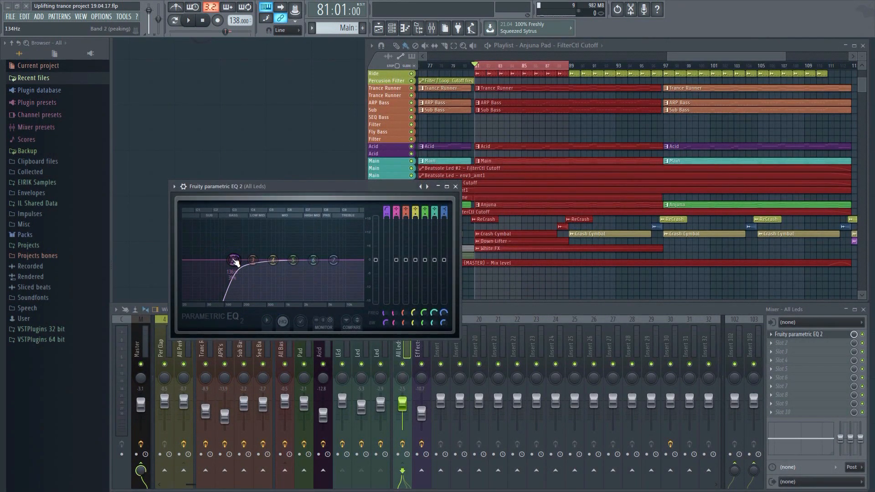
# Make band 7 on All Leds a Low pass cut near 15 kHz and close the EQ.
pyautogui.moveTo(234, 260); pyautogui.dragTo(313, 257)
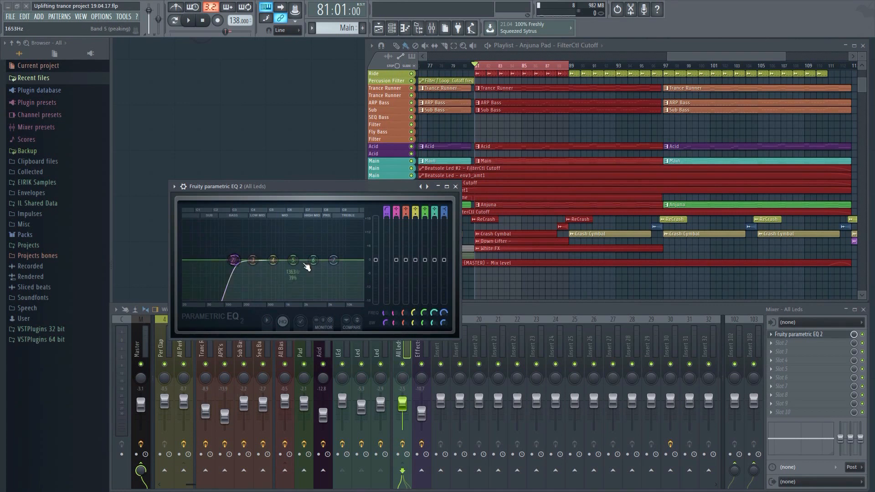
pyautogui.rightClick(312, 260)
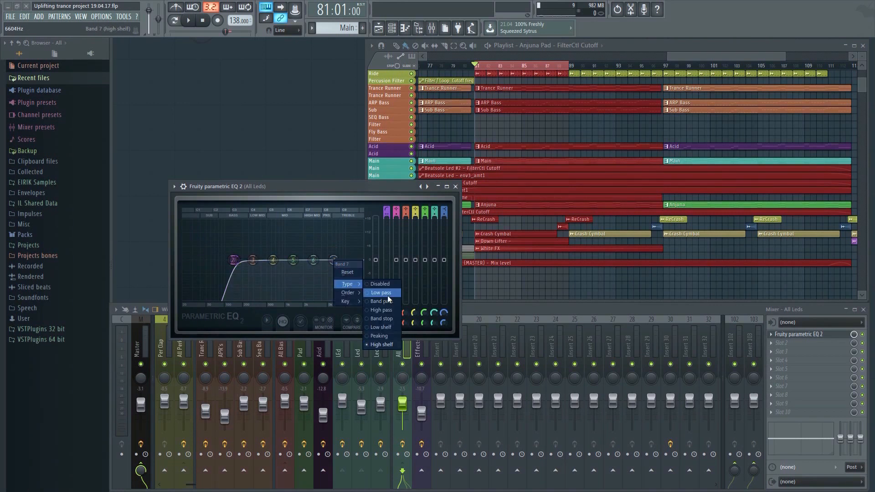
pyautogui.click(381, 292)
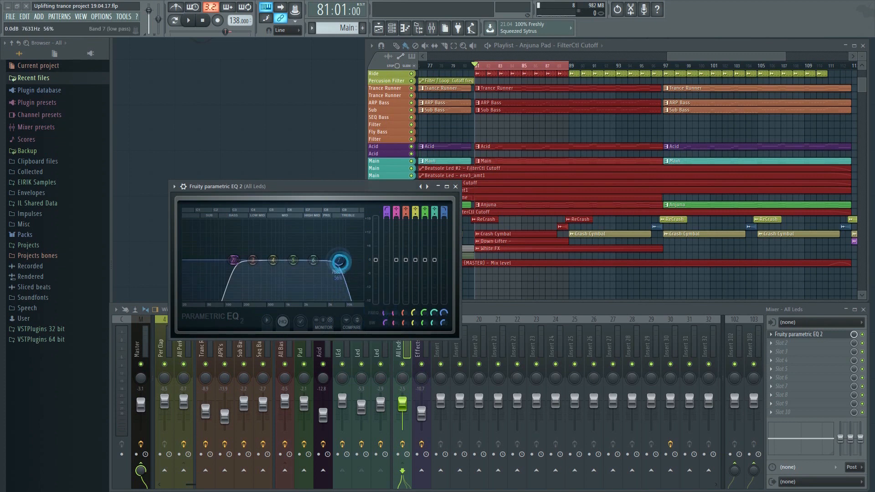
pyautogui.moveTo(340, 260); pyautogui.dragTo(356, 260)
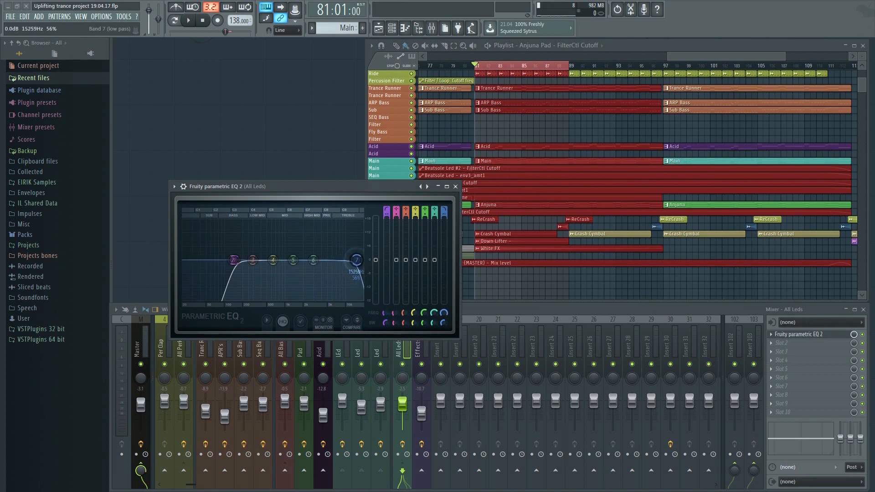
pyautogui.moveTo(355, 259); pyautogui.dragTo(356, 263)
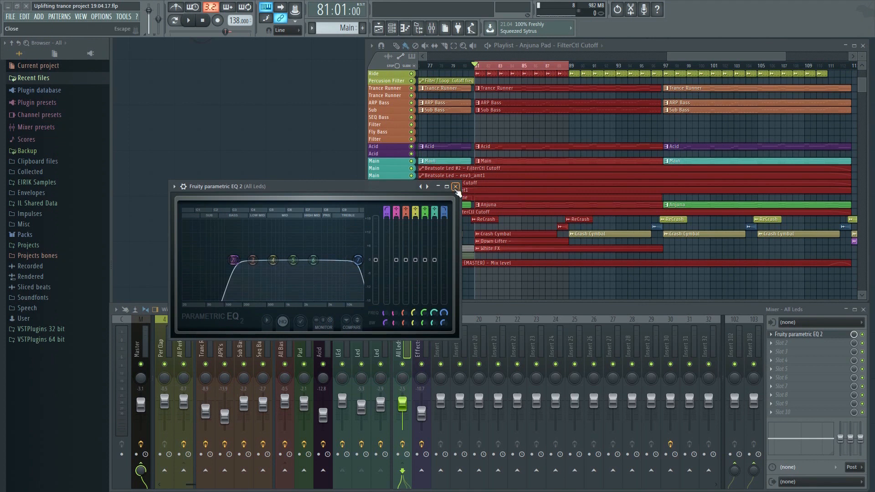
pyautogui.click(455, 186)
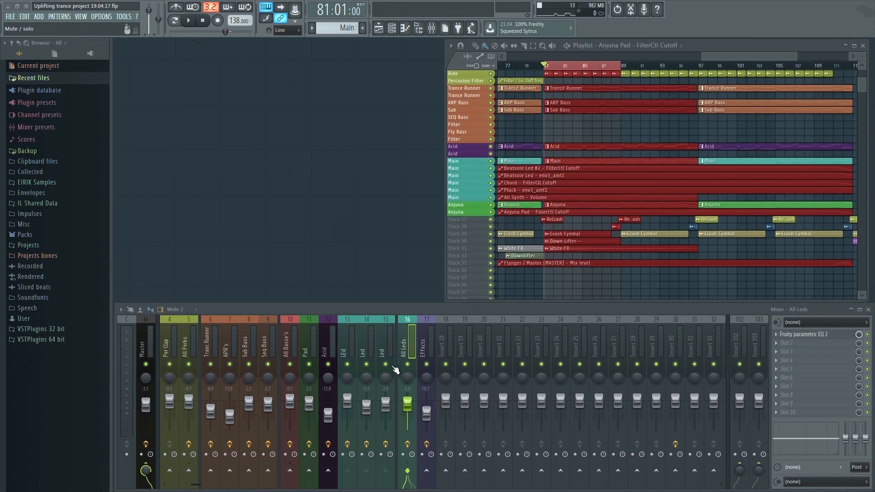
# Review each Led channel's existing EQ curve, nudging a mid band on one of them.
pyautogui.click(187, 20)
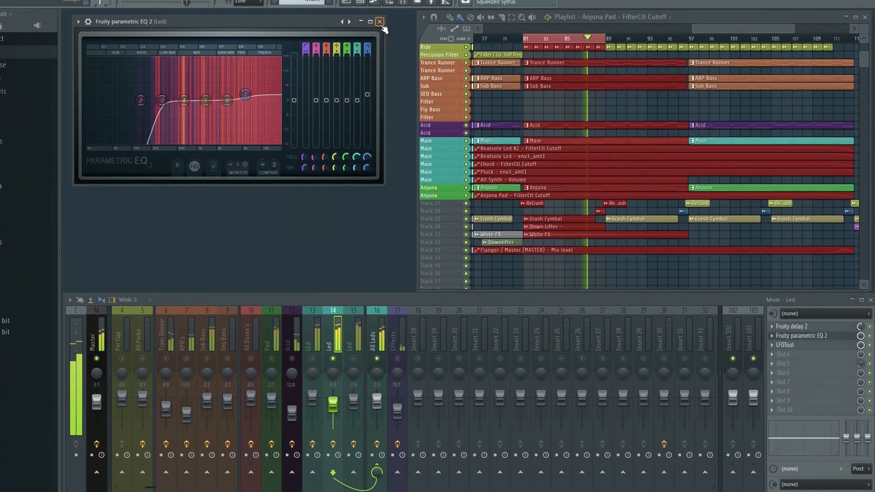
pyautogui.click(380, 21)
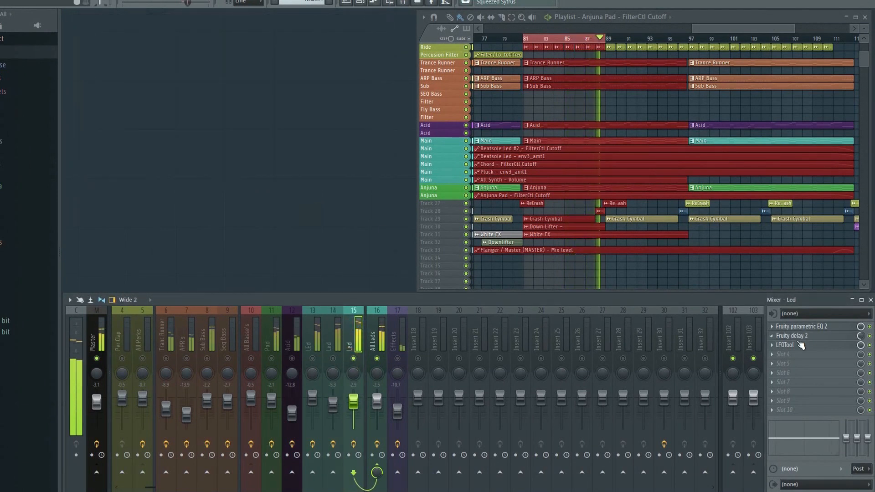
pyautogui.click(803, 326)
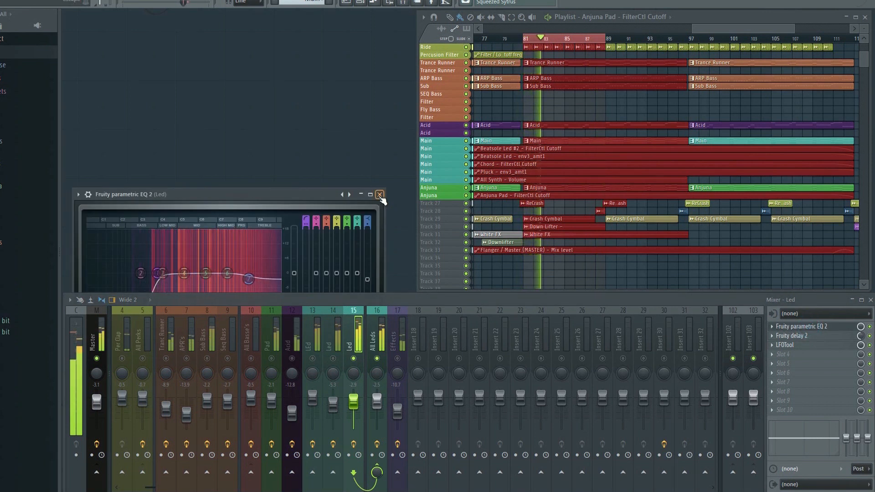
pyautogui.moveTo(183, 273); pyautogui.dragTo(198, 277)
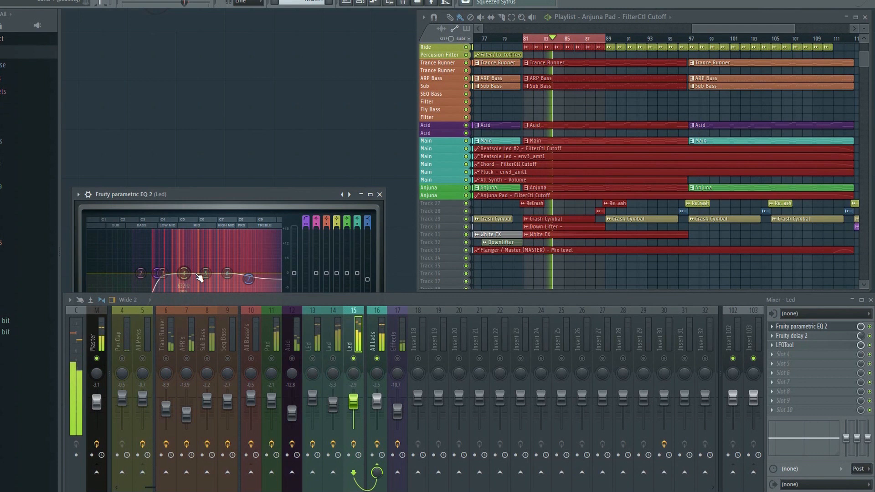
pyautogui.moveTo(182, 273); pyautogui.dragTo(205, 257)
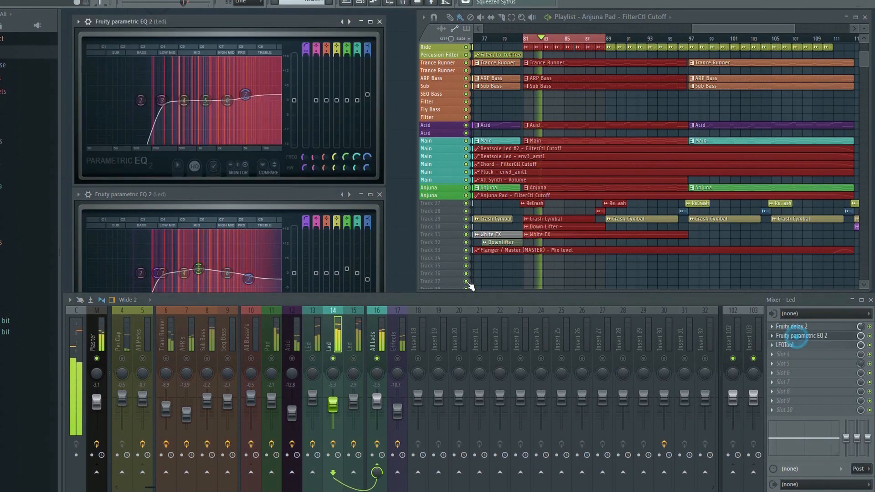
pyautogui.moveTo(226, 101); pyautogui.dragTo(198, 108)
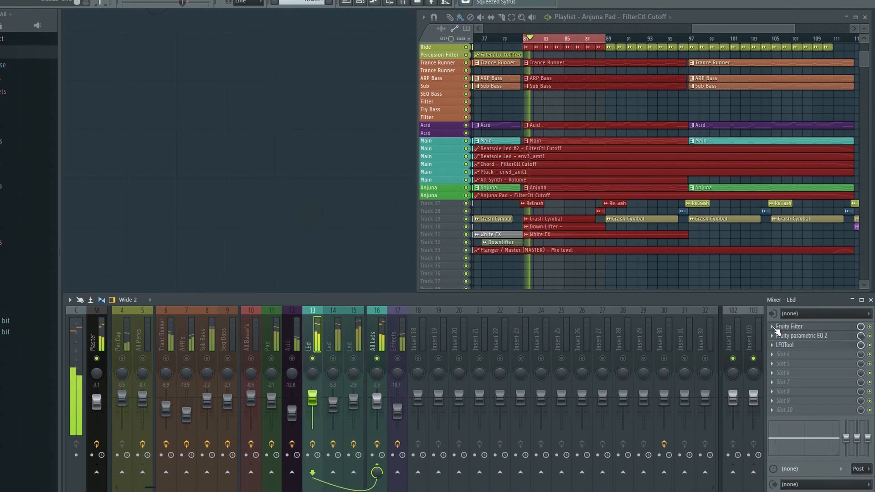
# Pull the LEd channel's upper bands down into a high cut and close its EQ.
pyautogui.click(802, 335)
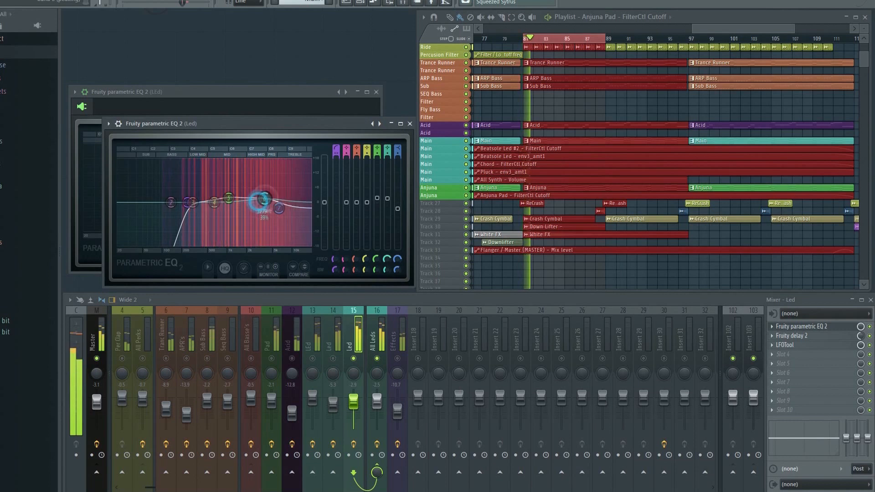
pyautogui.moveTo(261, 200); pyautogui.dragTo(265, 195)
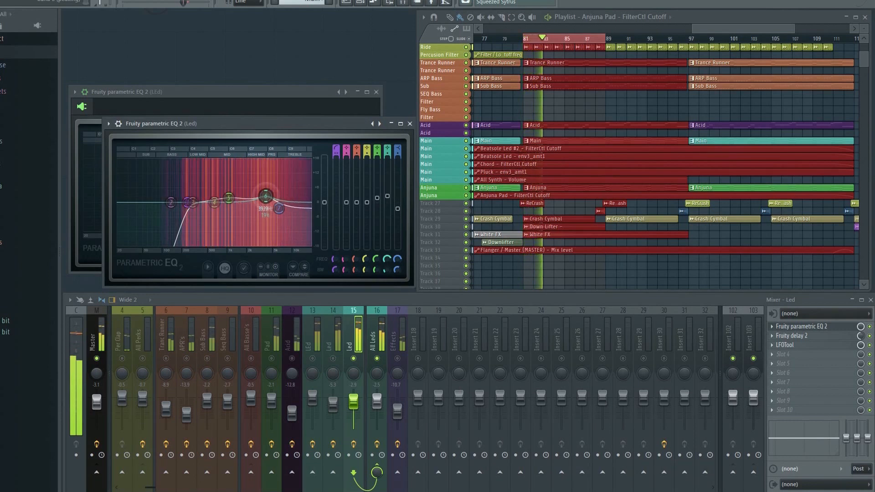
pyautogui.moveTo(265, 195); pyautogui.dragTo(277, 210)
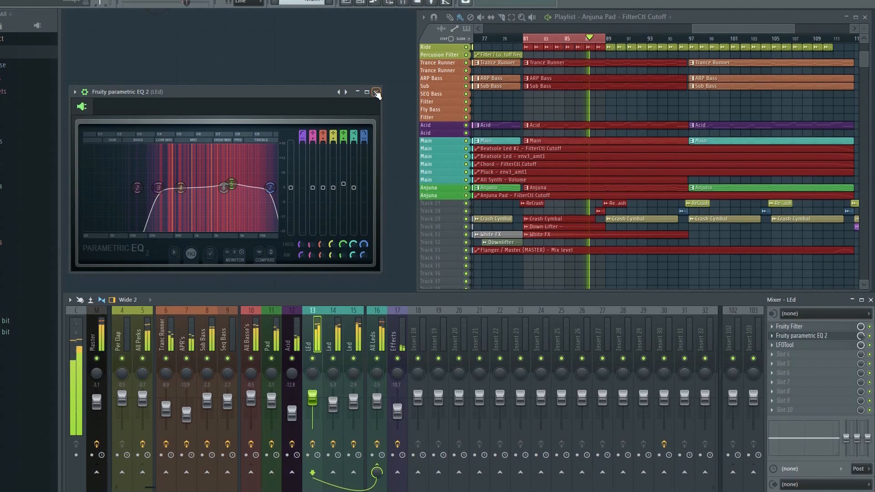
pyautogui.click(376, 93)
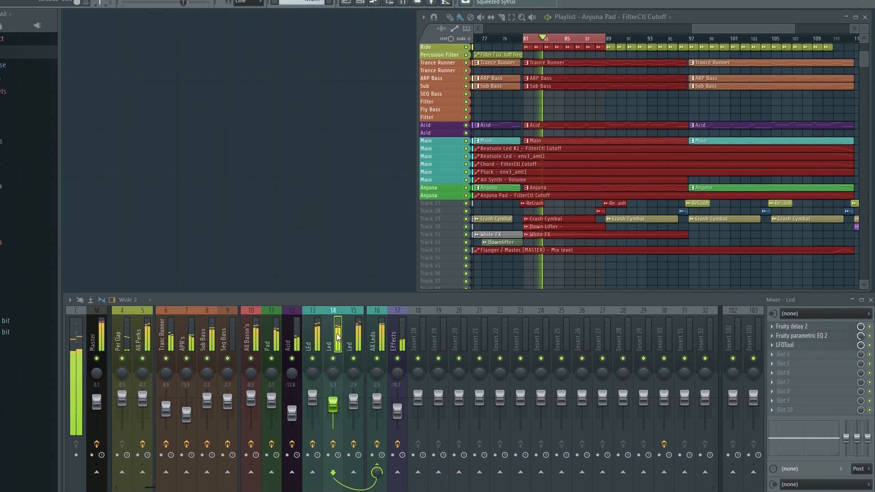
# Lower the next Led channel's top band into a high cut and close its EQ.
pyautogui.click(802, 335)
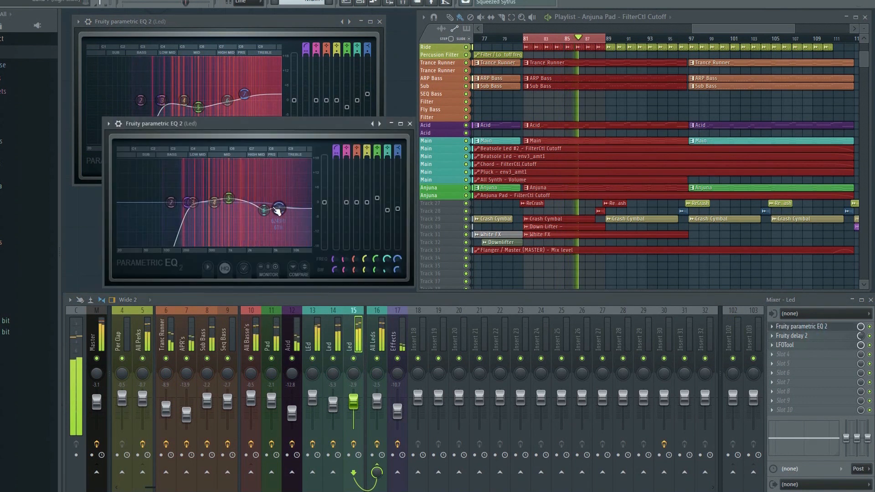
pyautogui.moveTo(278, 210); pyautogui.dragTo(228, 196)
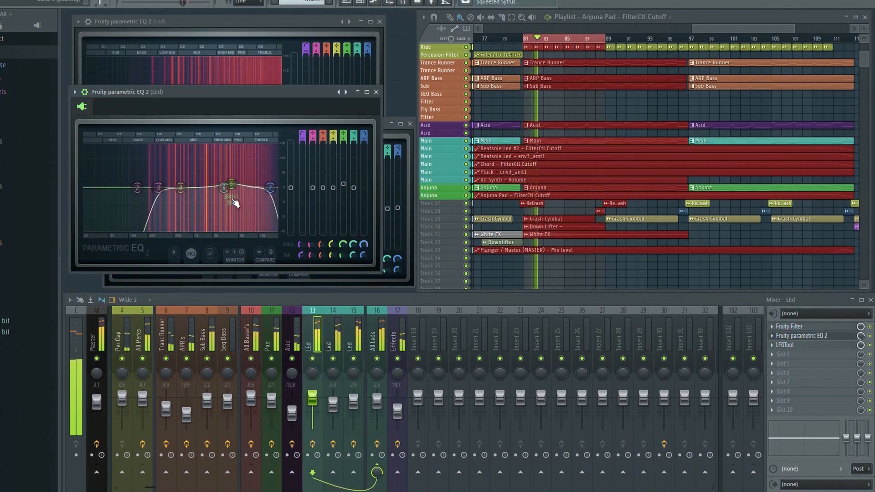
pyautogui.moveTo(231, 184); pyautogui.dragTo(262, 192)
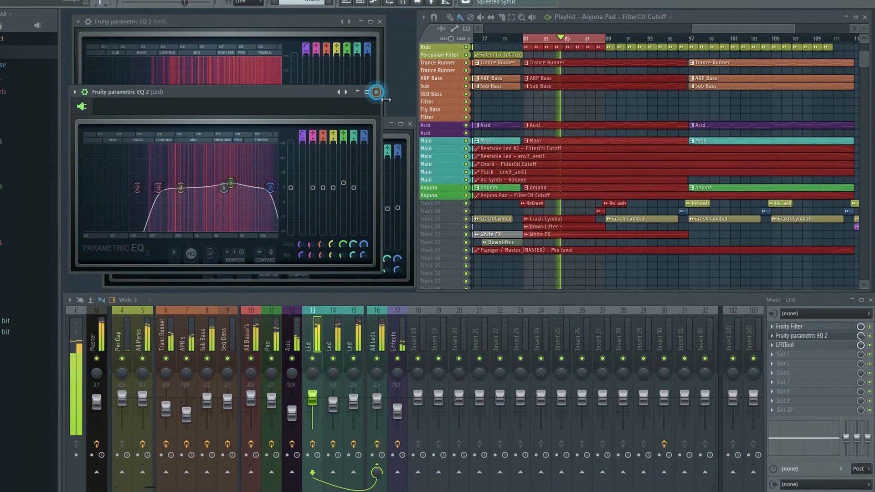
pyautogui.click(375, 91)
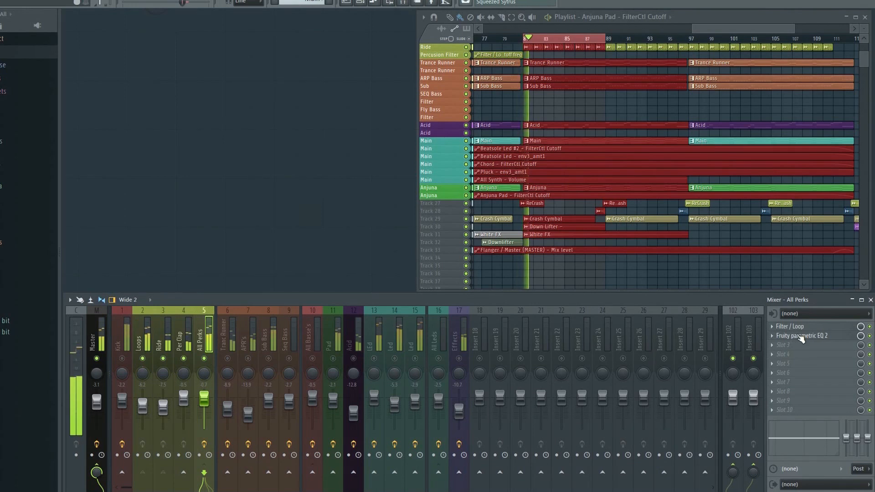
# Move the All Perks EQ's upper bands toward the high end.
pyautogui.click(802, 336)
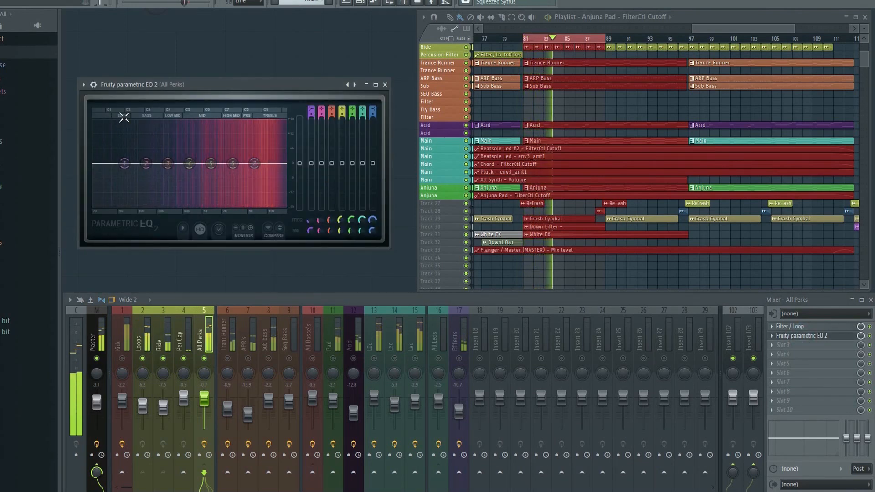
pyautogui.moveTo(231, 163); pyautogui.dragTo(232, 163)
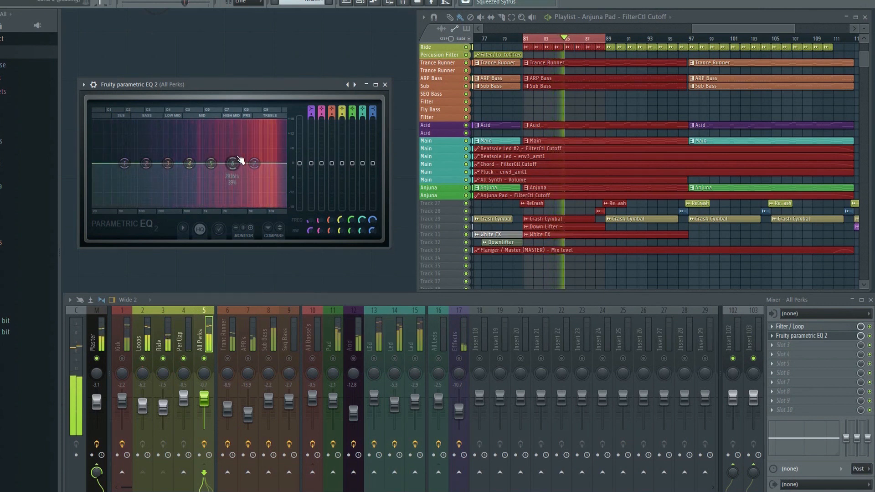
pyautogui.moveTo(230, 163); pyautogui.dragTo(264, 157)
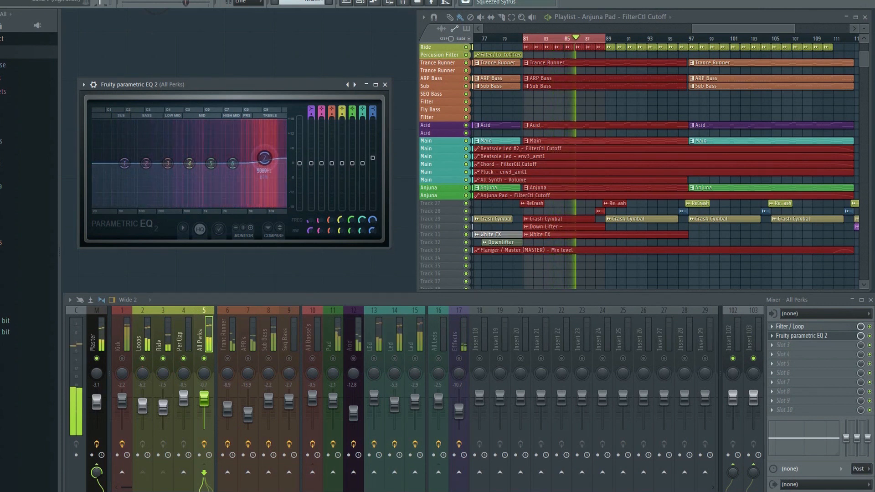
# Set band 1 to a Steep 6 High pass low cut, raise it, and boost band 7's highs.
pyautogui.rightClick(123, 163)
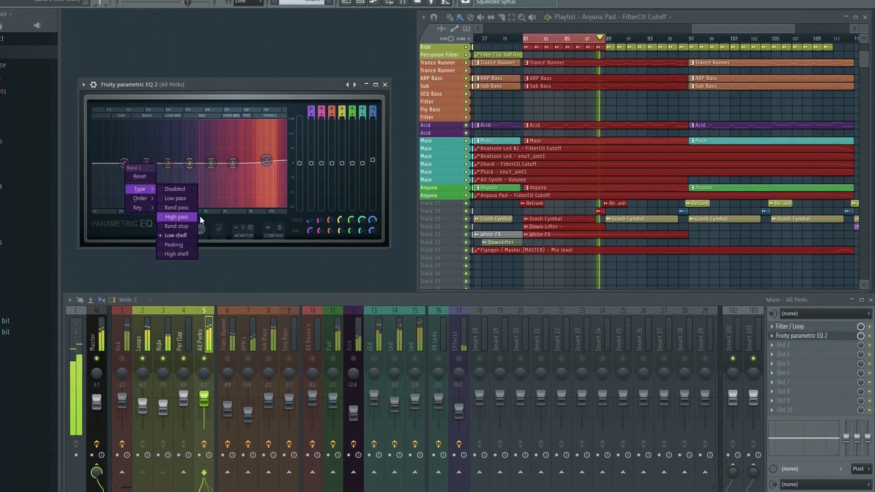
pyautogui.click(176, 217)
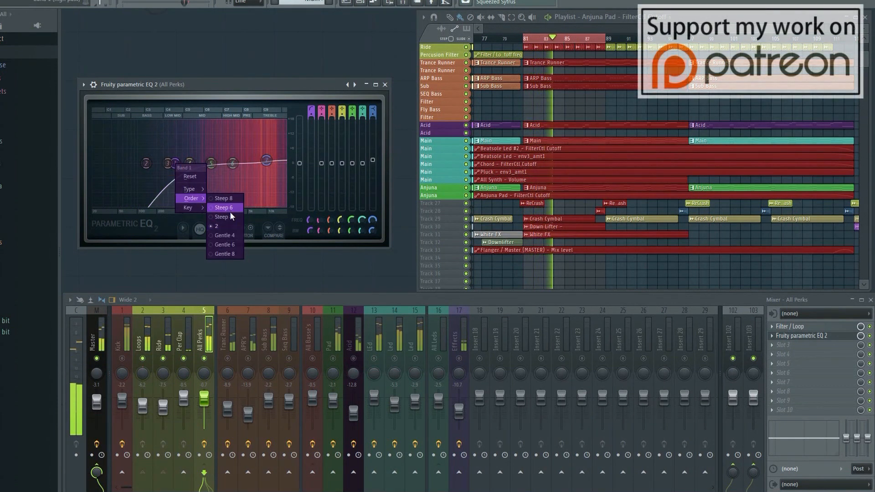
pyautogui.click(223, 207)
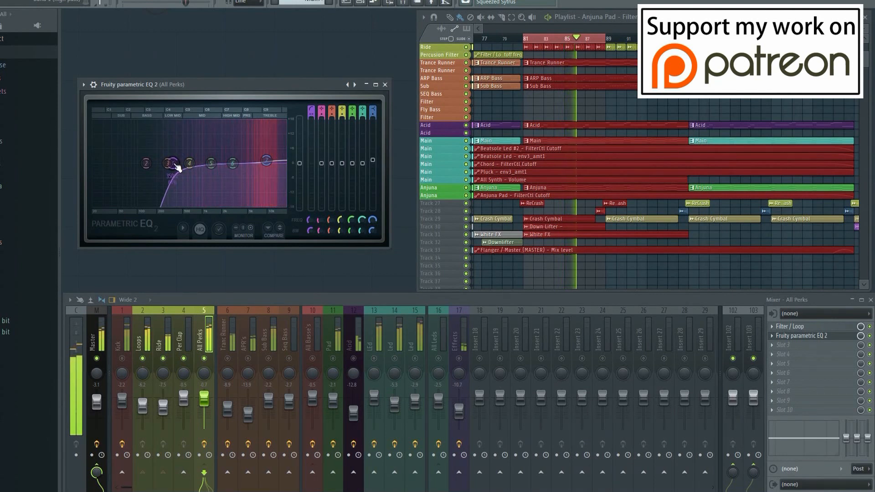
pyautogui.moveTo(176, 165); pyautogui.dragTo(171, 163)
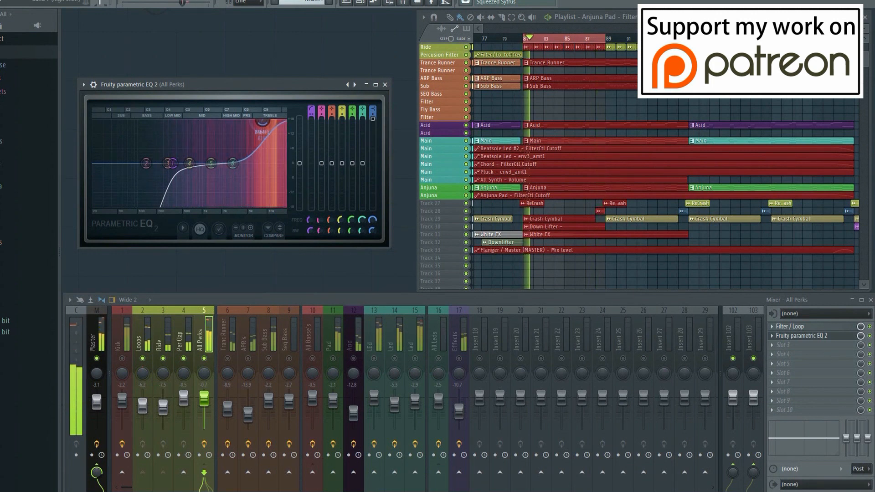
pyautogui.moveTo(263, 118); pyautogui.dragTo(271, 163)
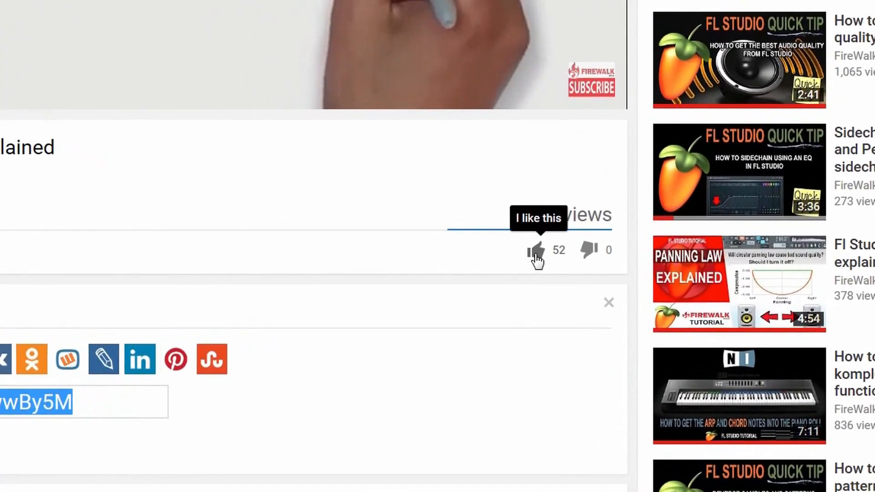
# Like the tutorial video with the thumbs-up button.
pyautogui.click(534, 249)
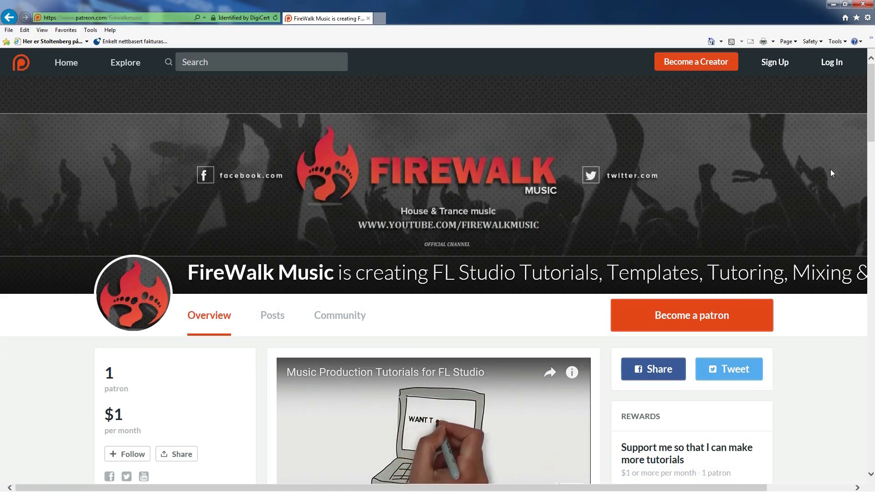
# Scroll down the FireWalk Music Patreon overview to the intro video and rewards section.
pyautogui.scroll(-3)
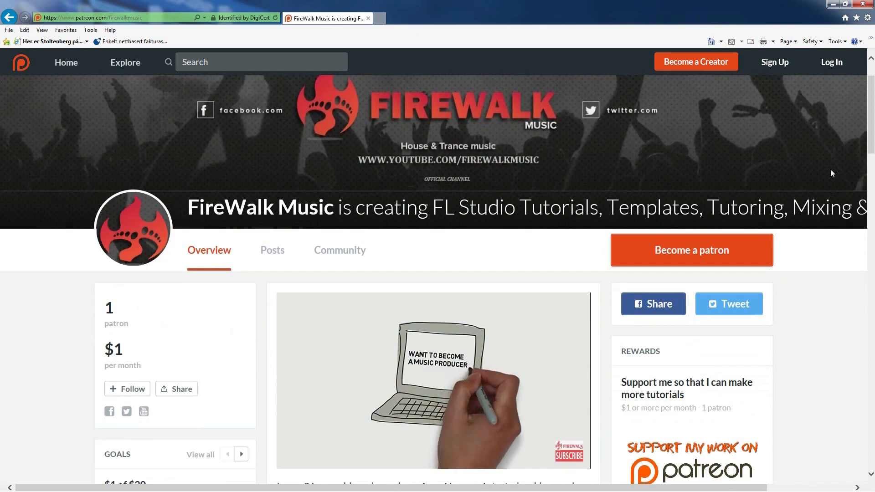